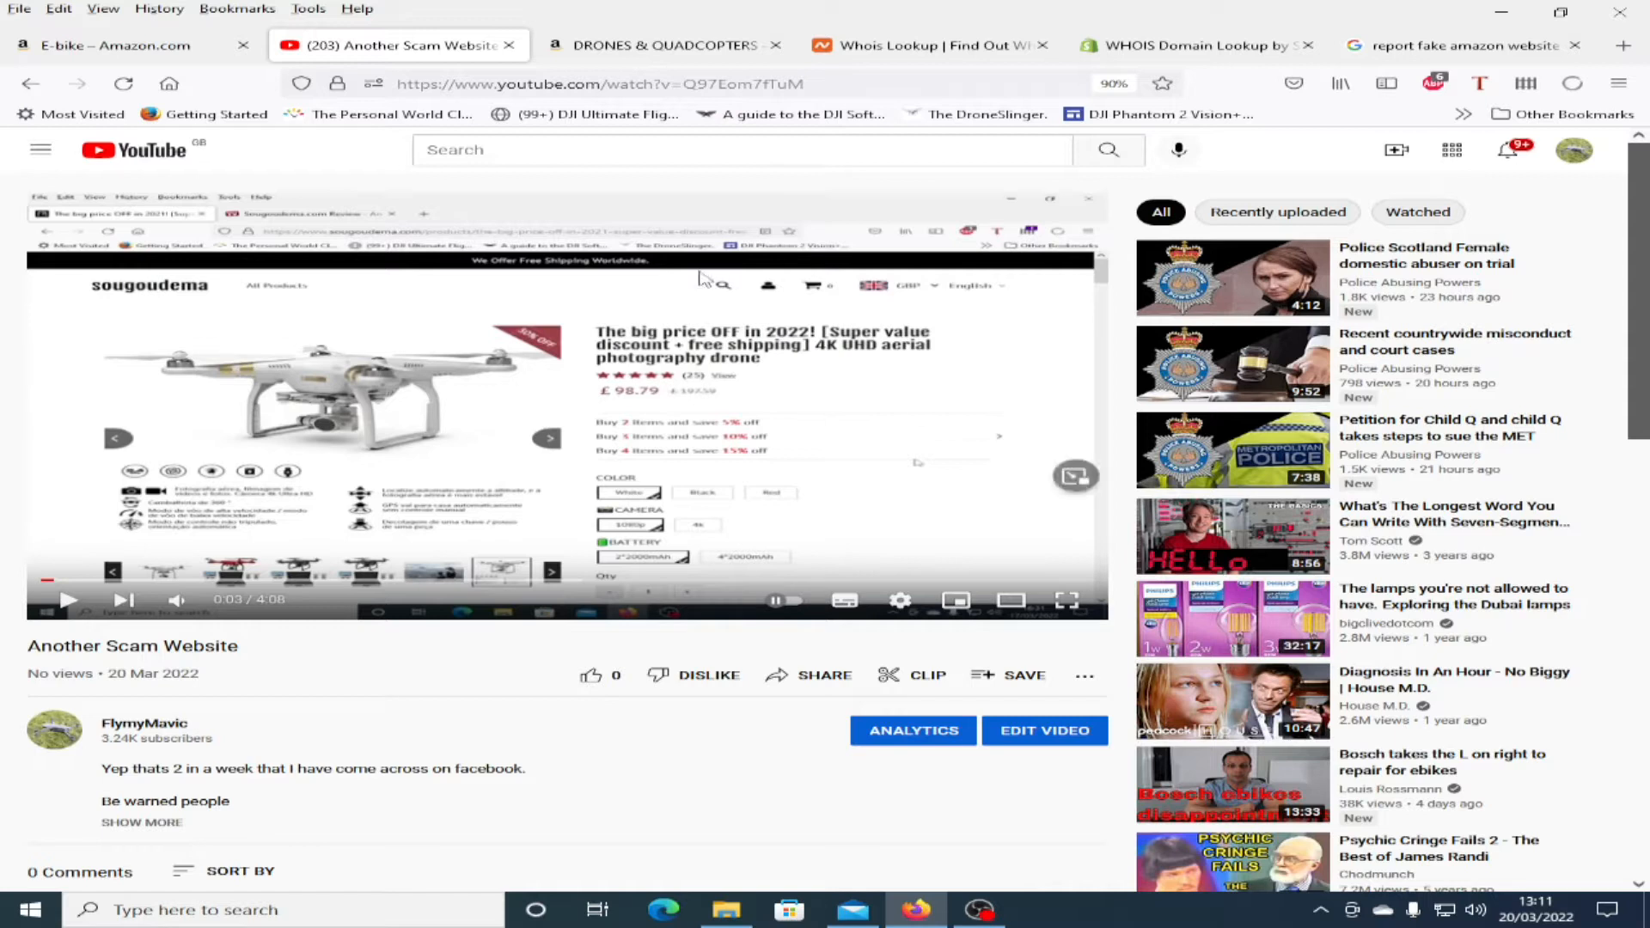
mouse_move(649, 193)
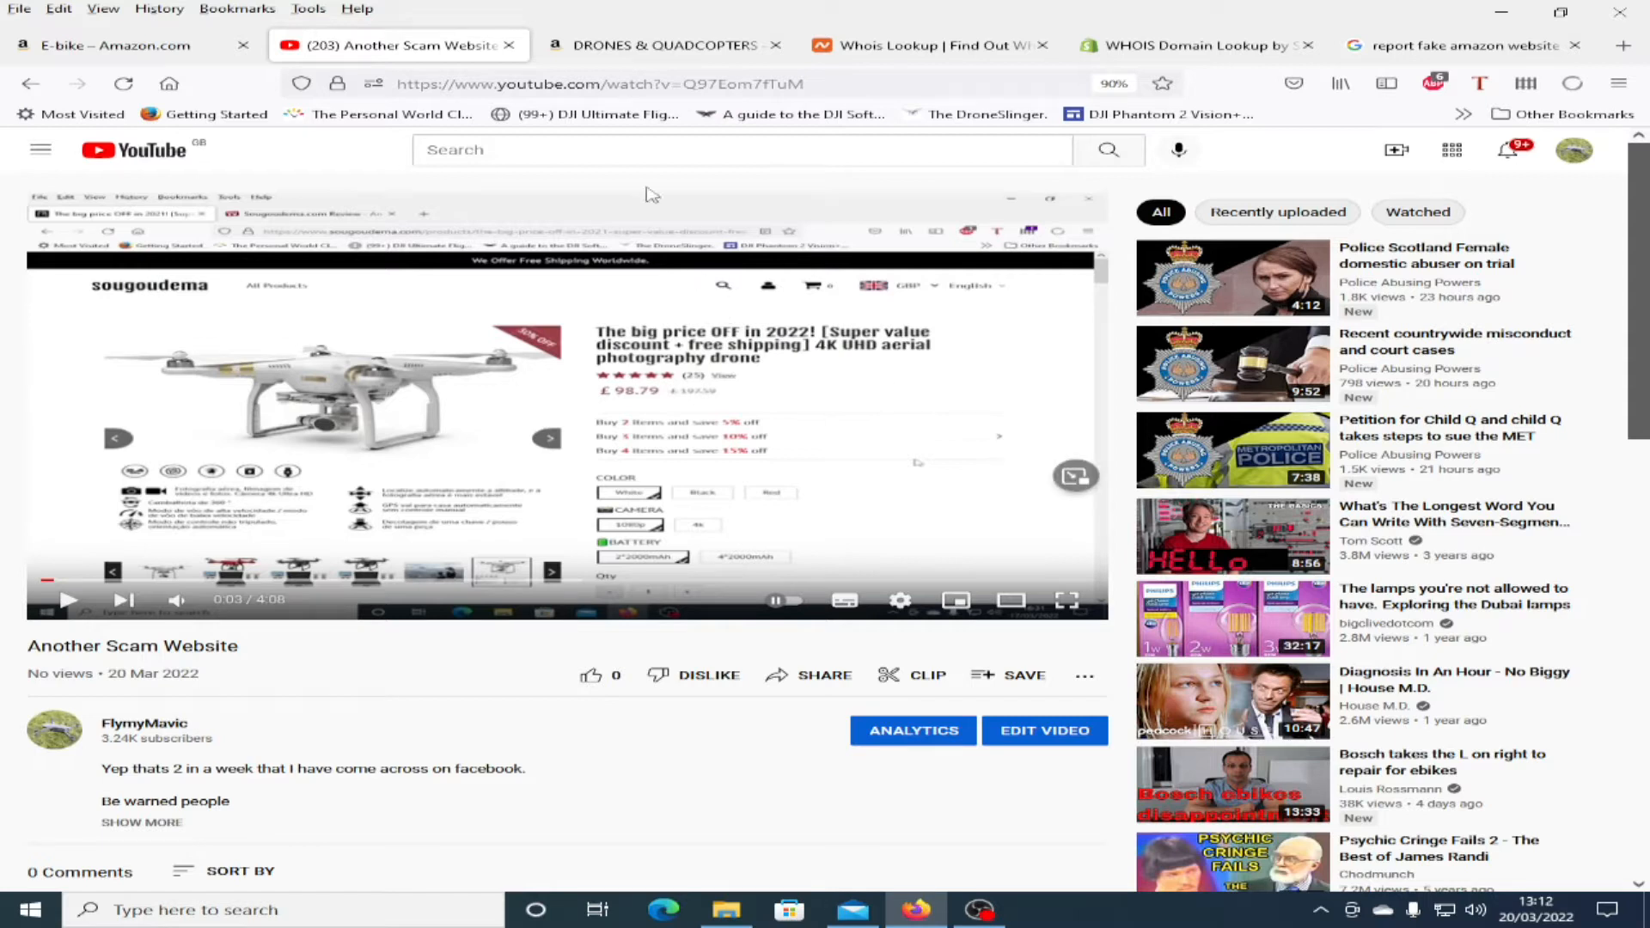
Step: Switch to the fake shop's tab and browse the uyuhj.com homepage of category tiles and banners
left_click(664, 44)
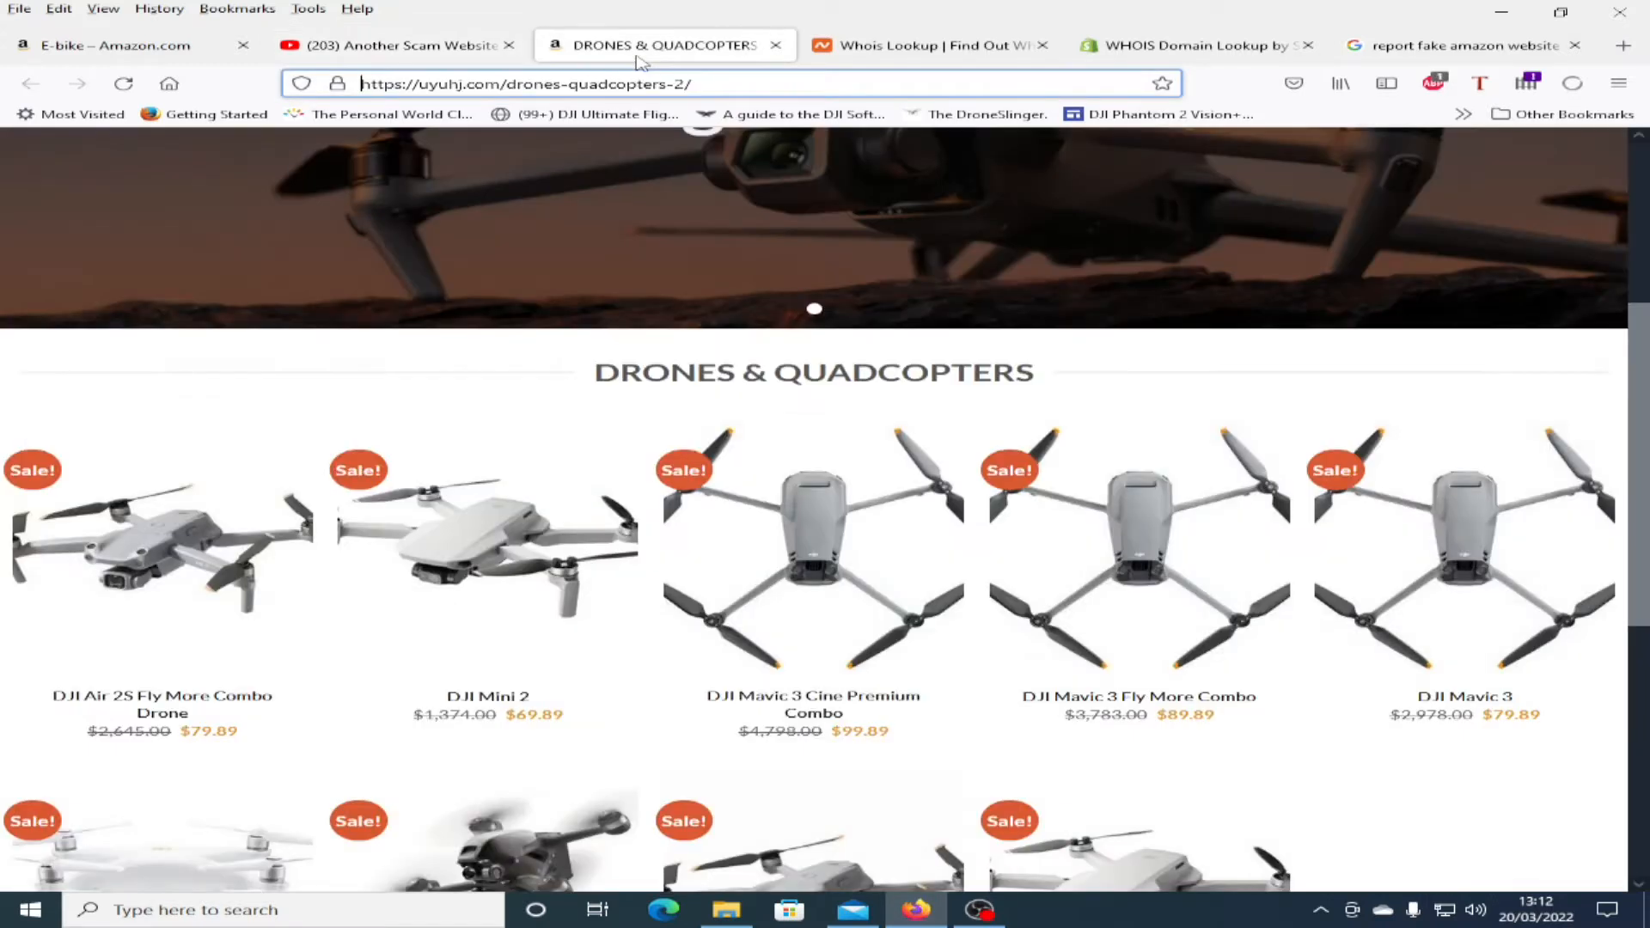
scroll("up", 3)
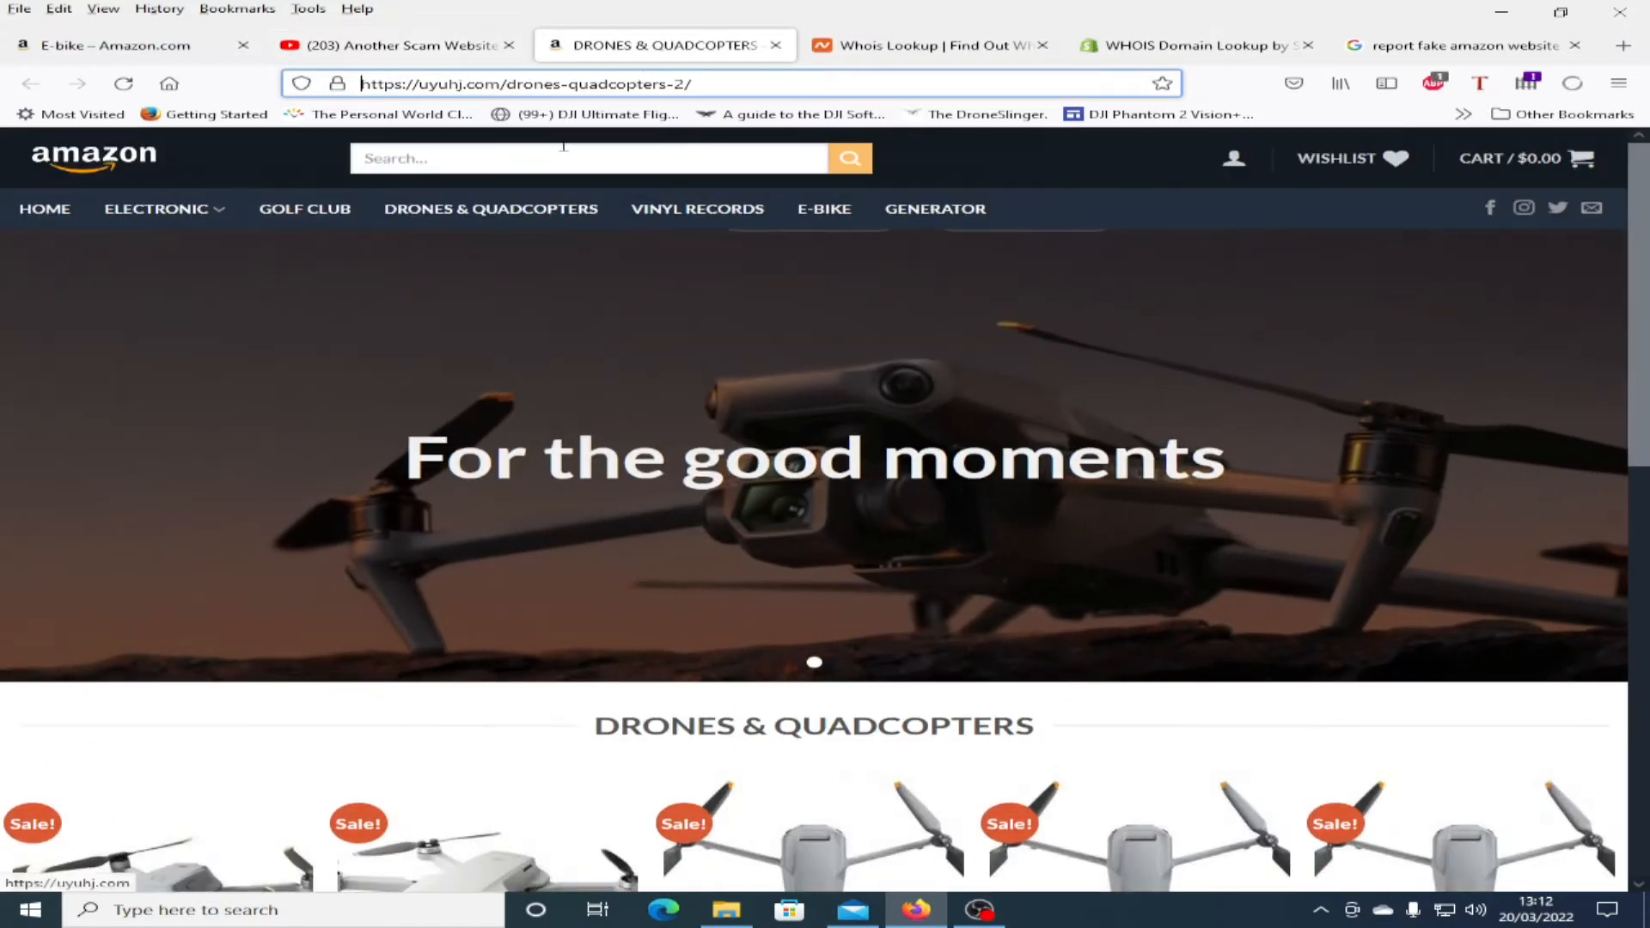
mouse_move(1138, 151)
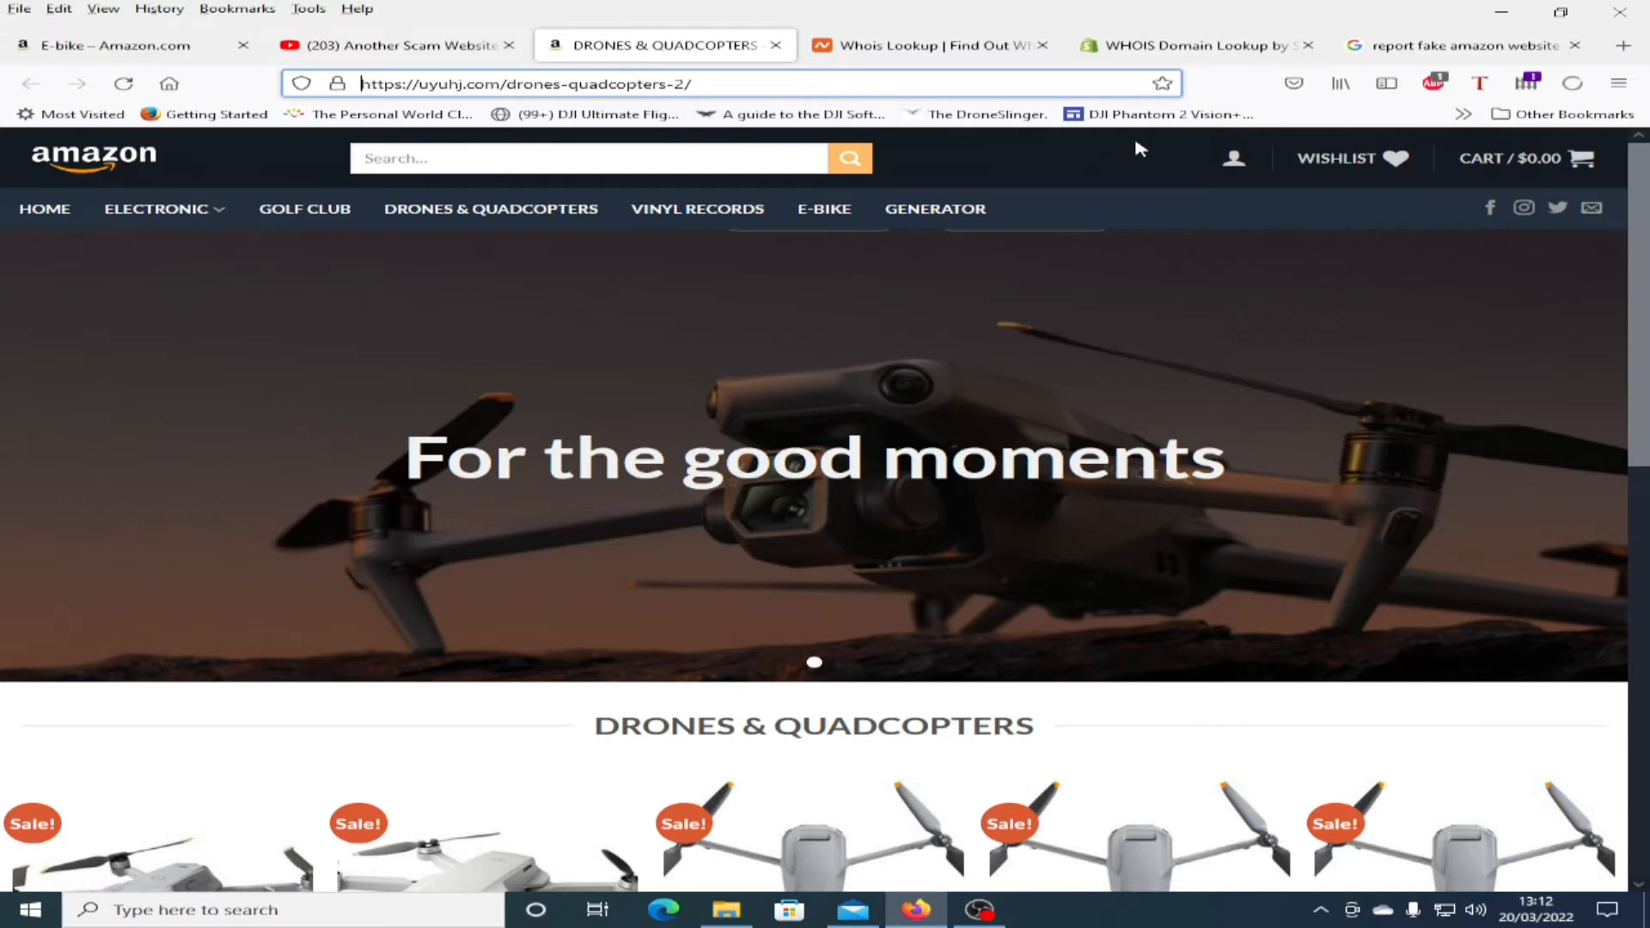
mouse_move(212, 156)
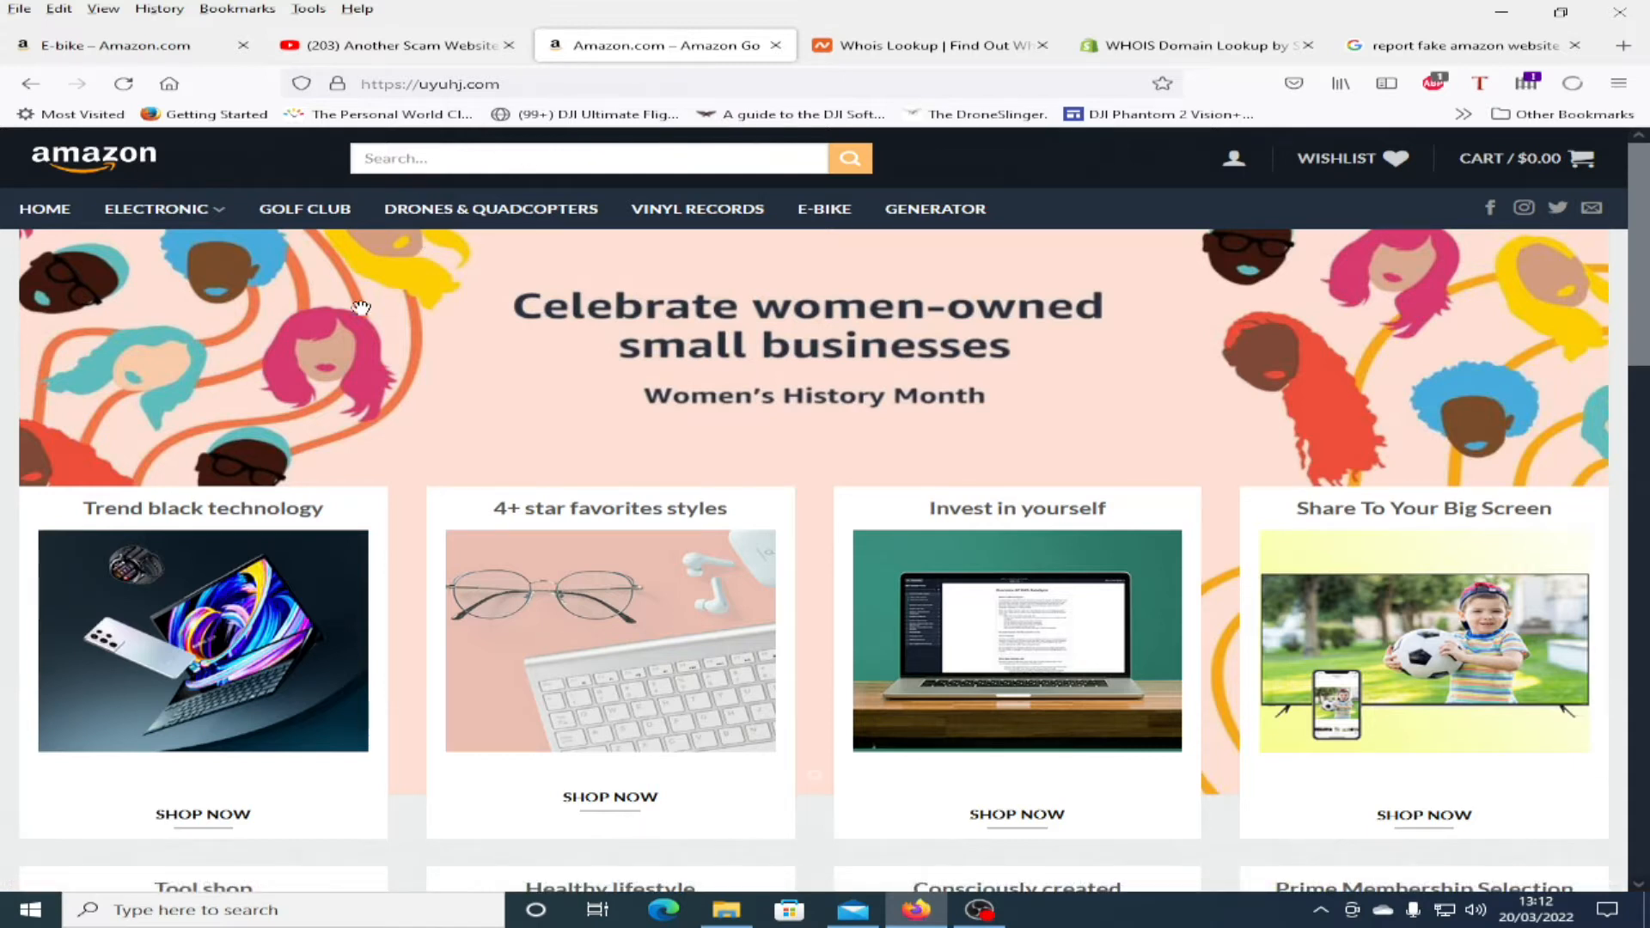
mouse_move(100, 176)
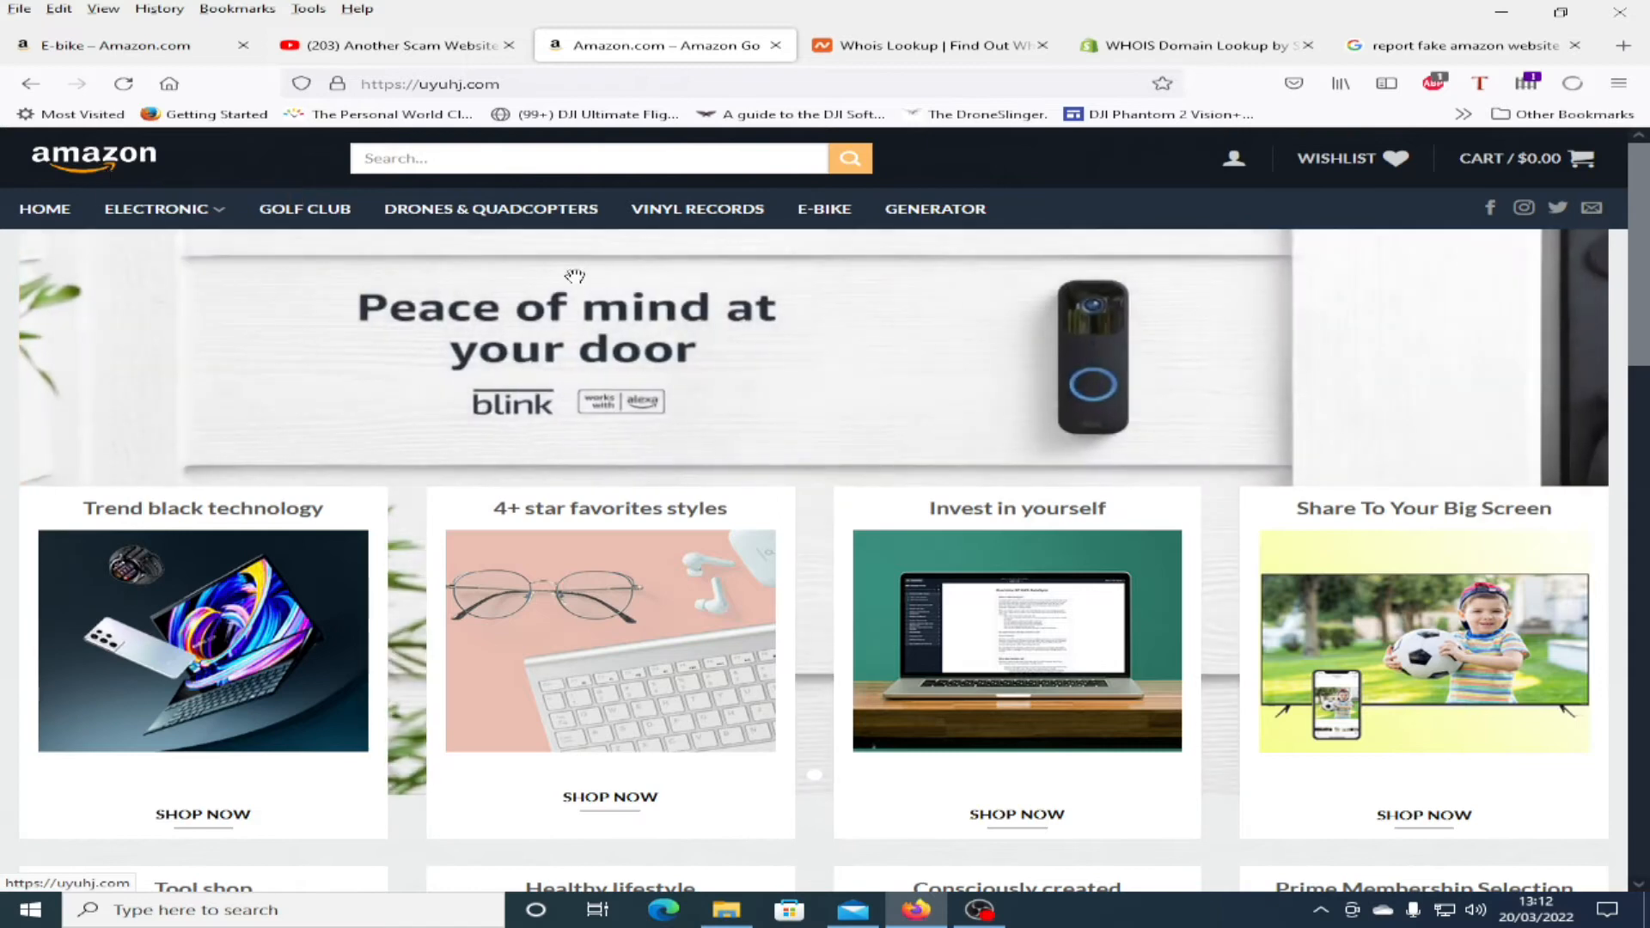
scroll("down", 3)
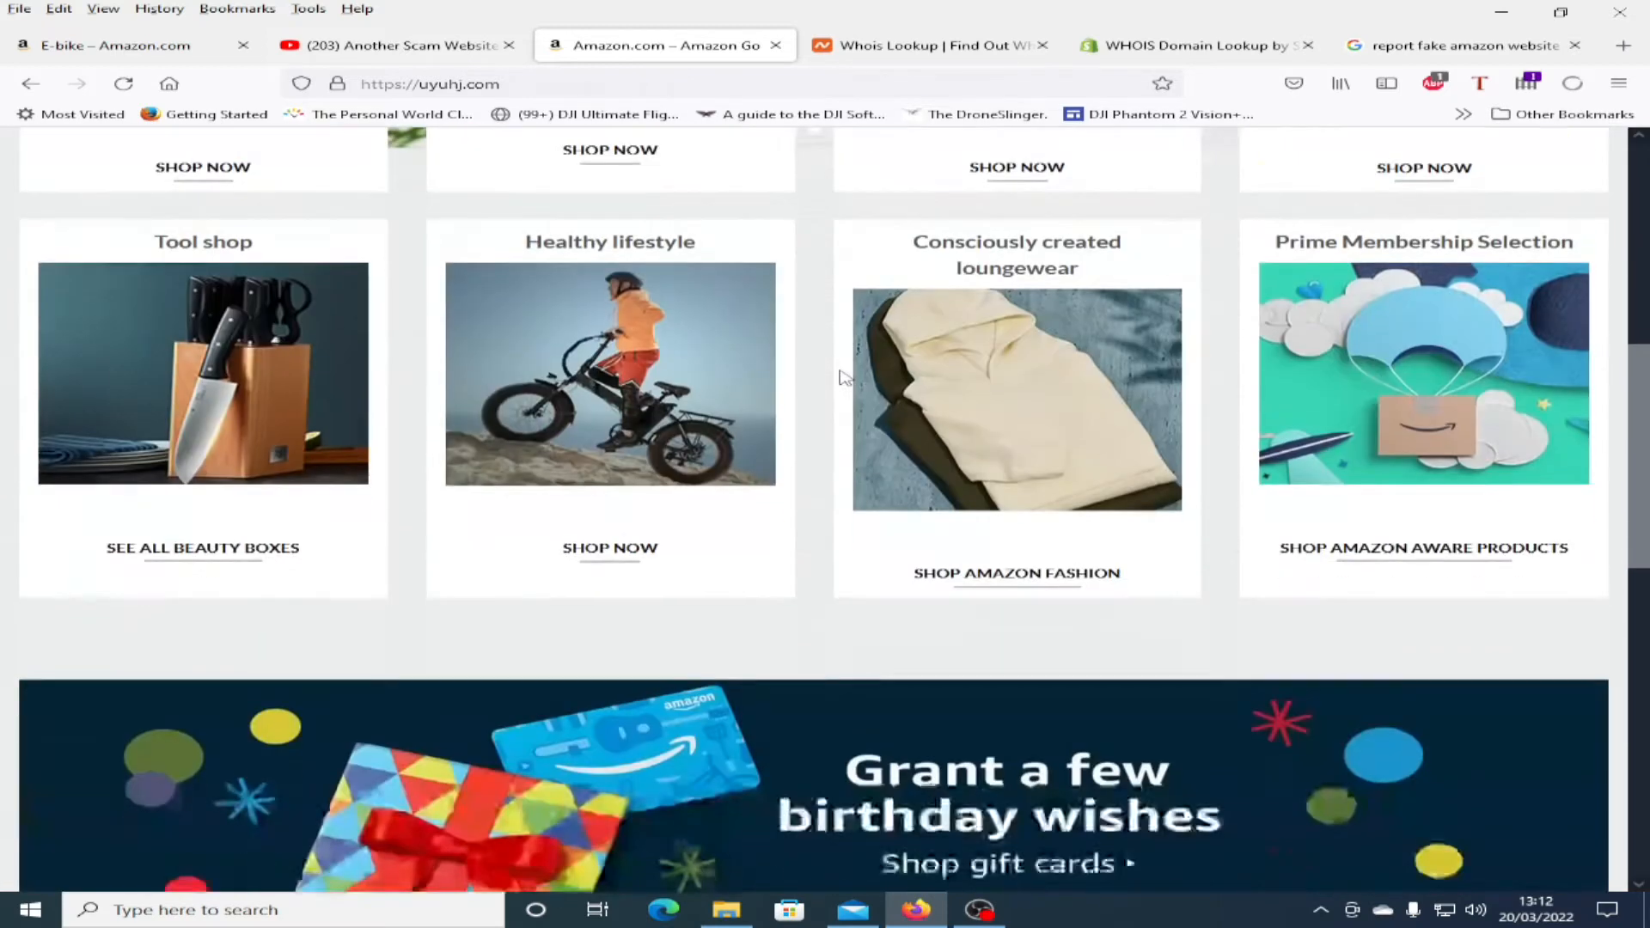
scroll("up", 3)
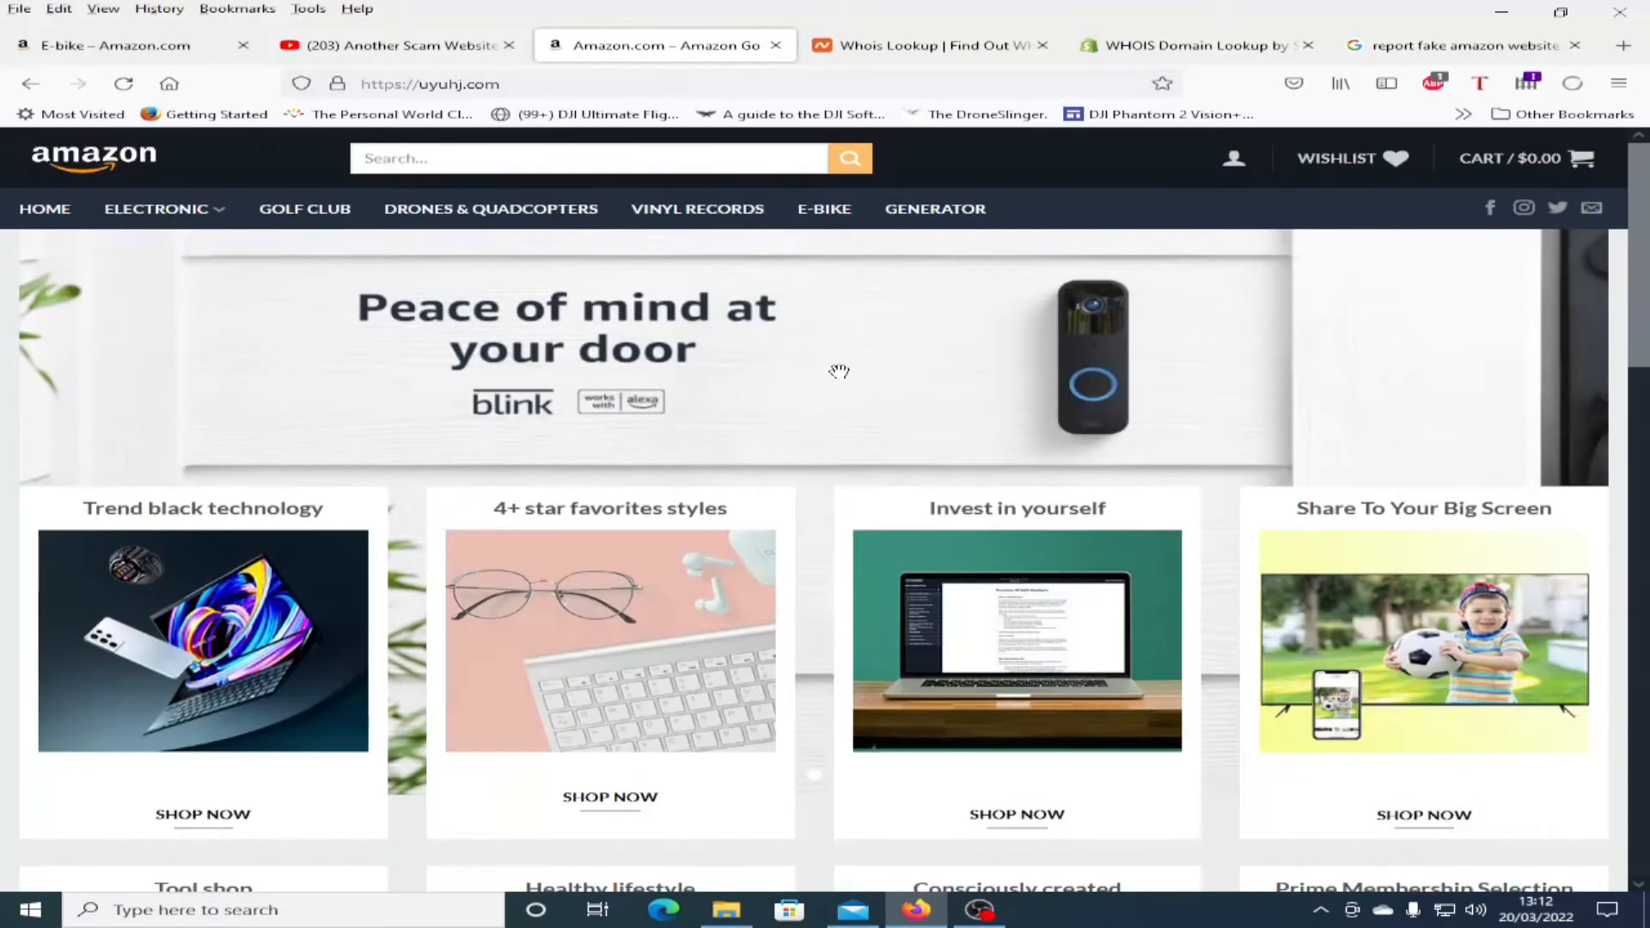
mouse_move(313, 780)
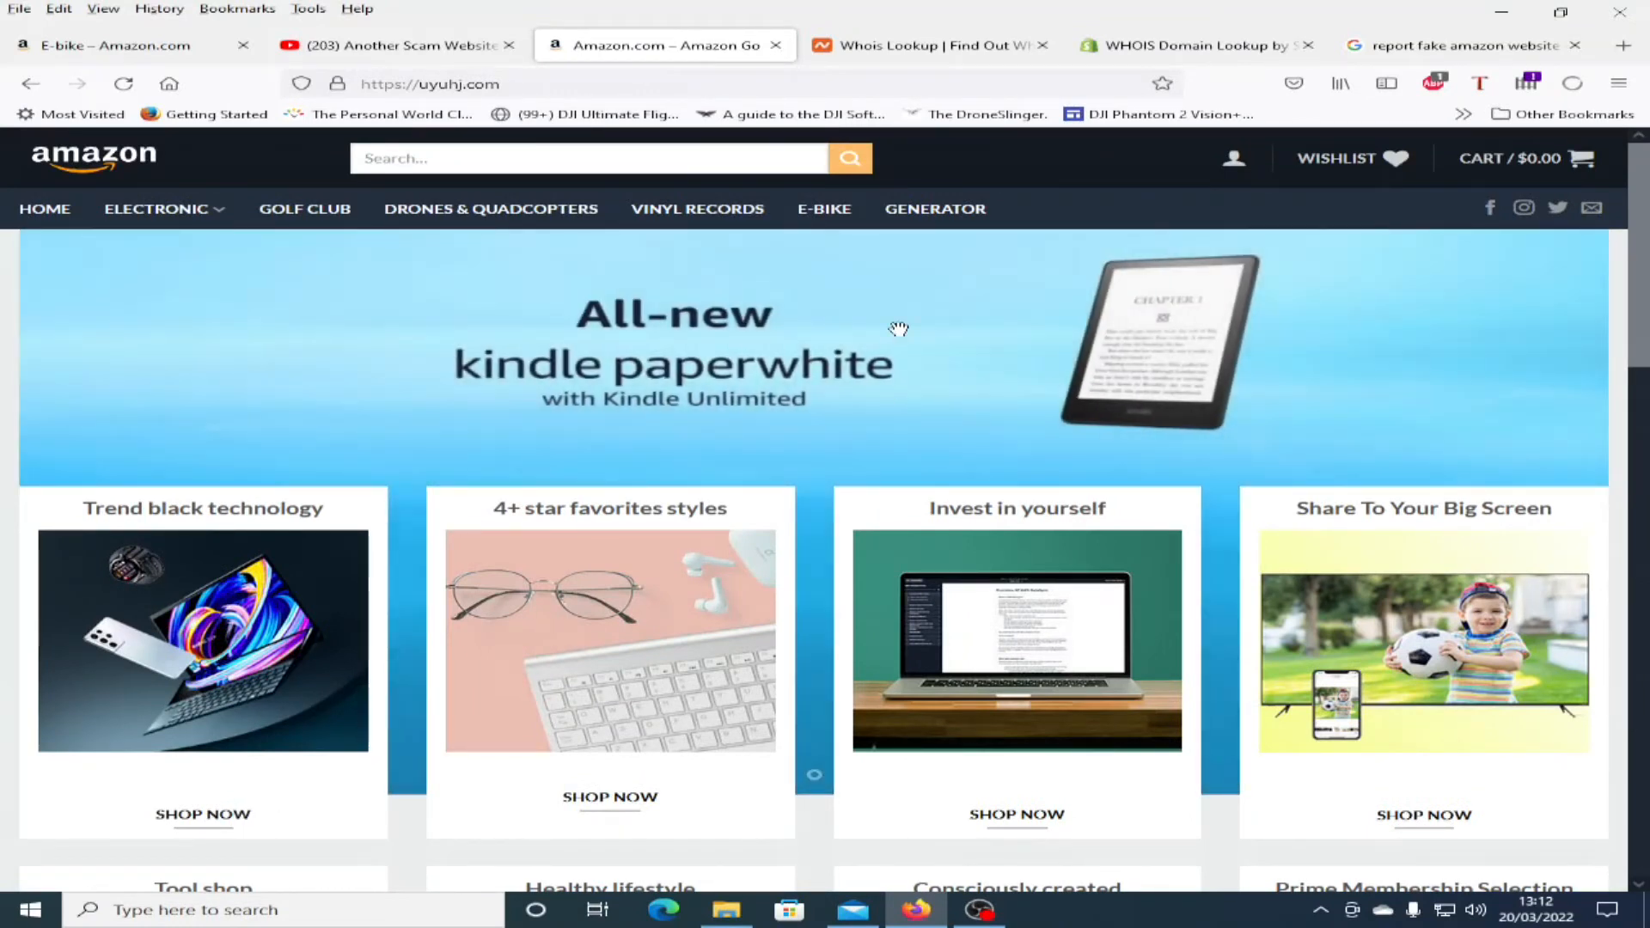
mouse_move(780, 361)
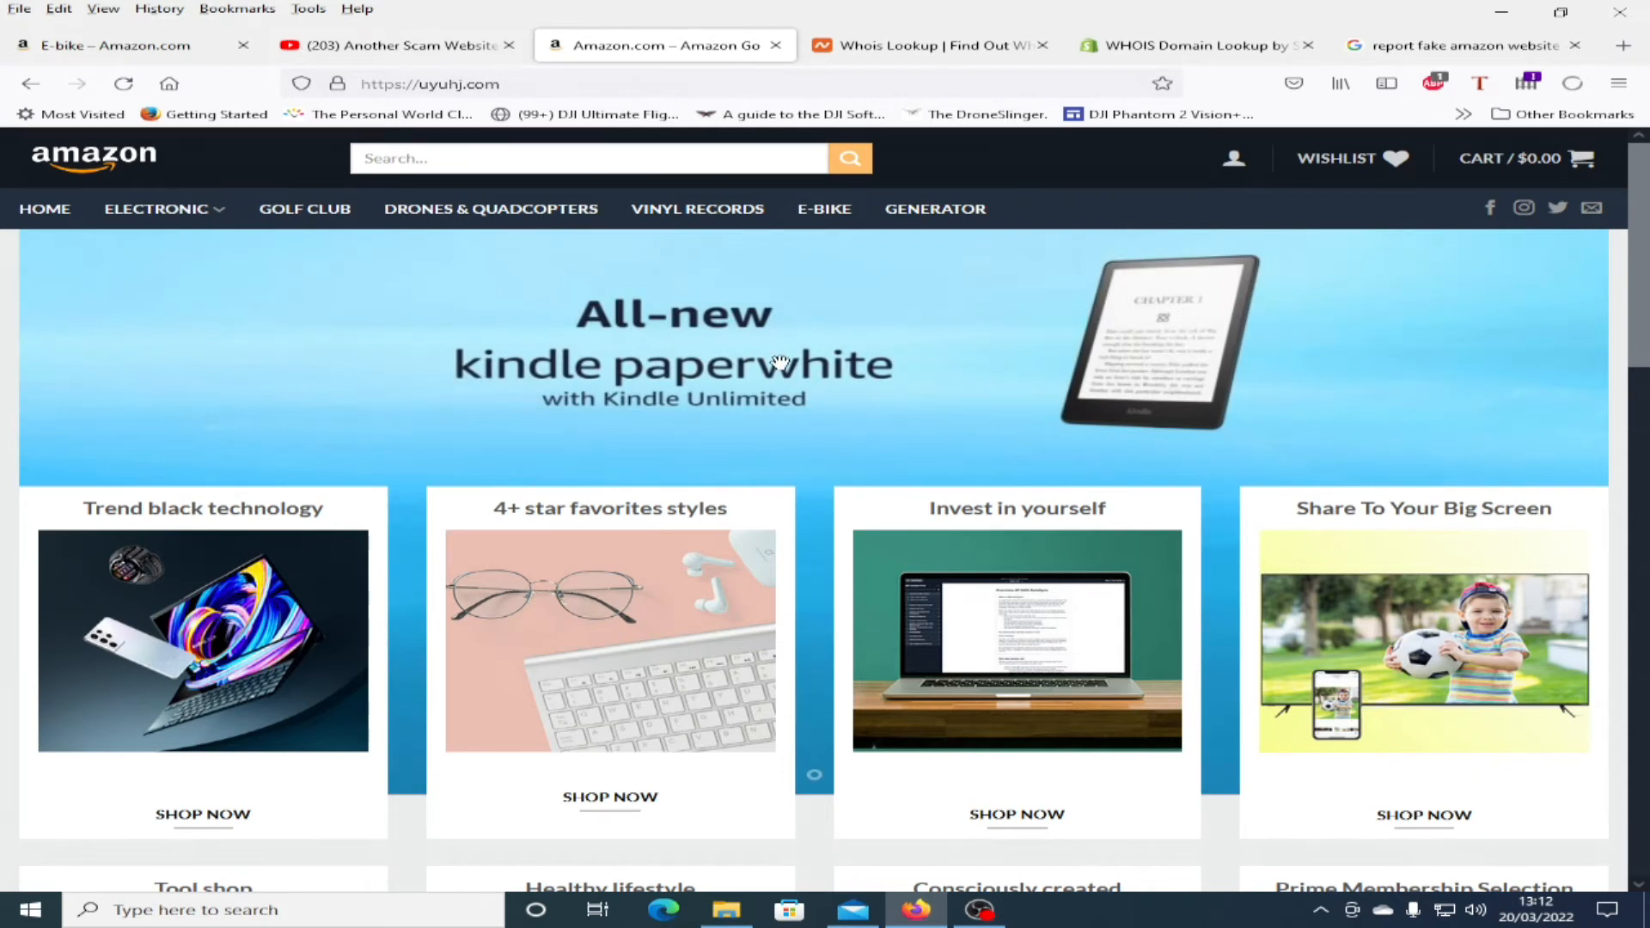
mouse_move(800, 366)
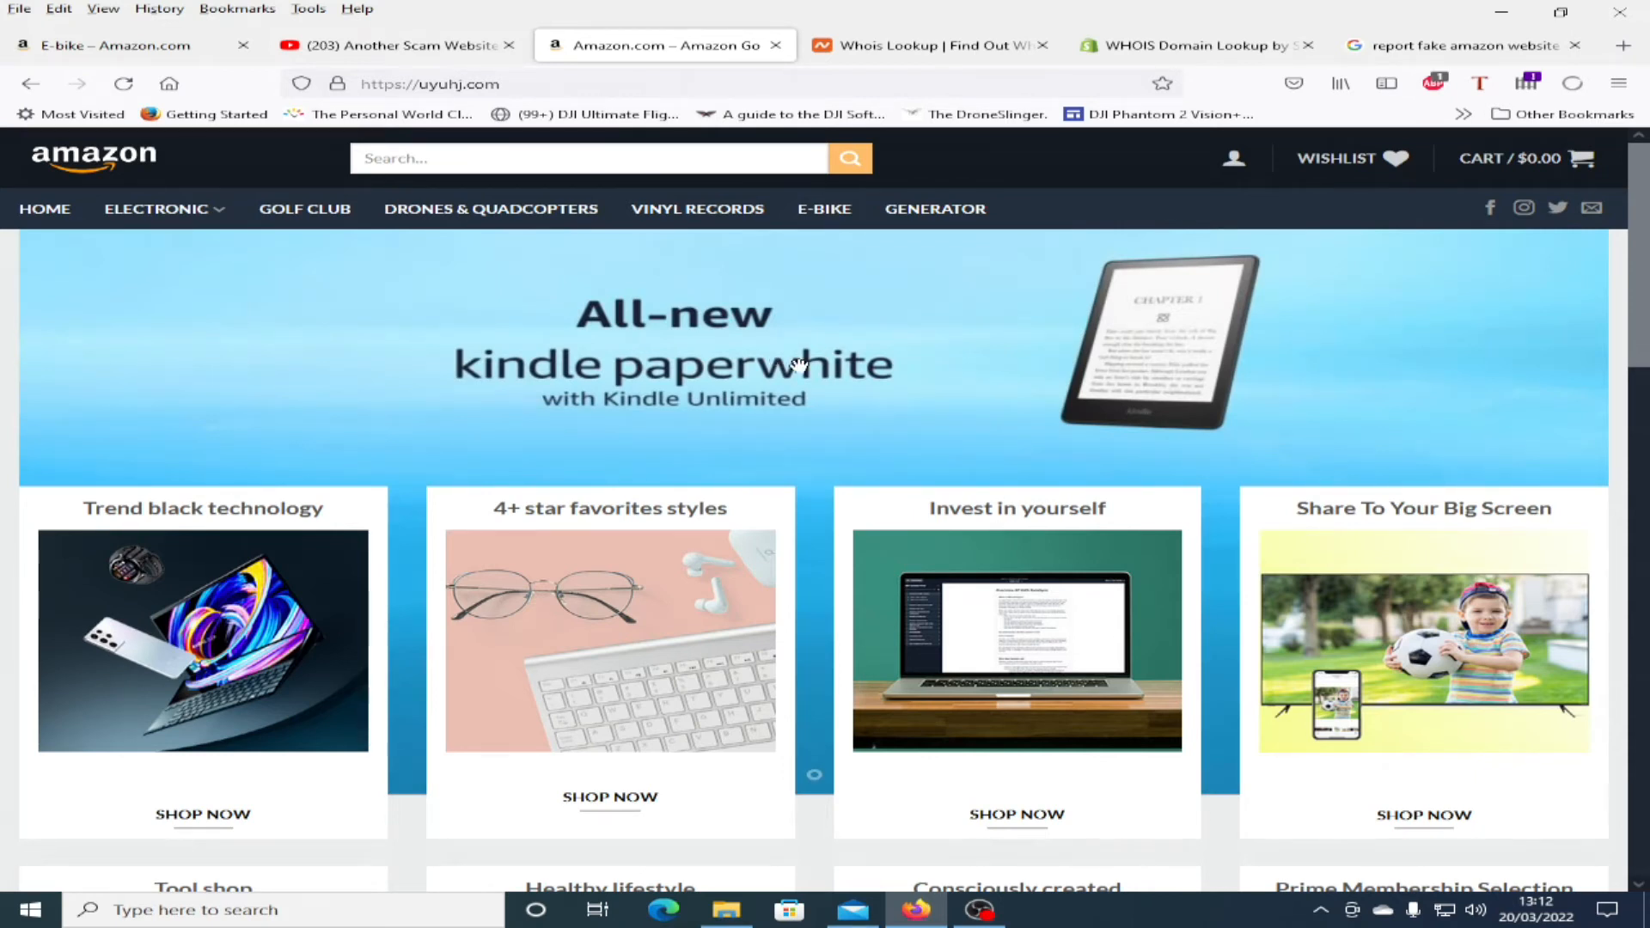
scroll("down", 3)
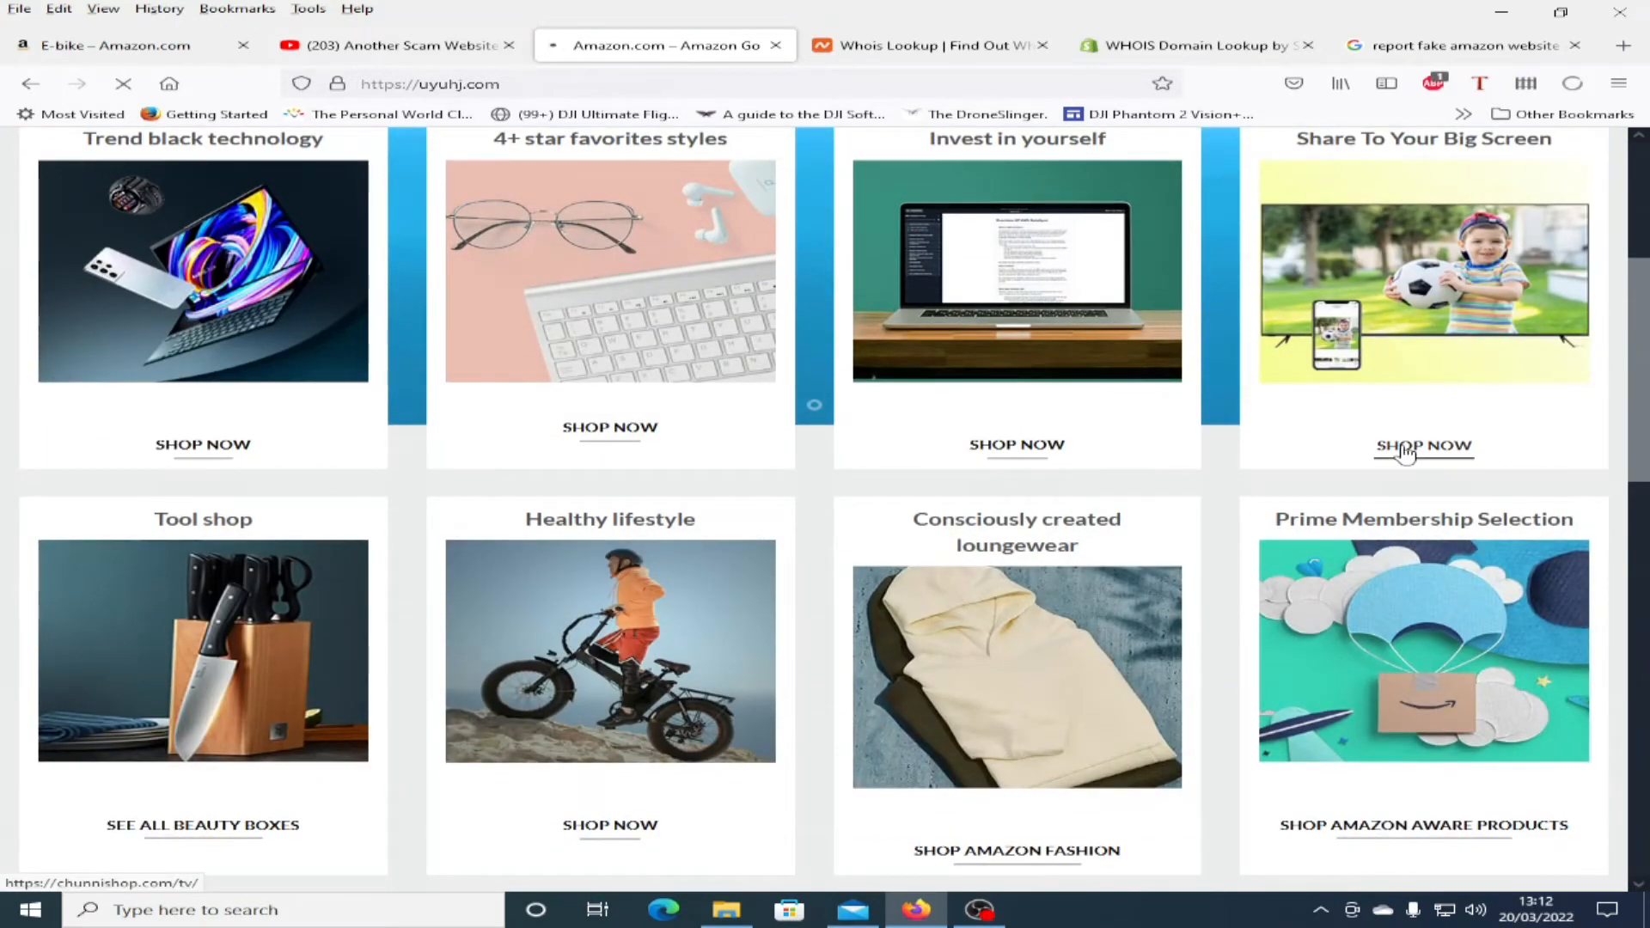
Step: Follow SHOP NOW under Share To Your Big Screen to the chunnishop.com TV listings
left_click(1423, 447)
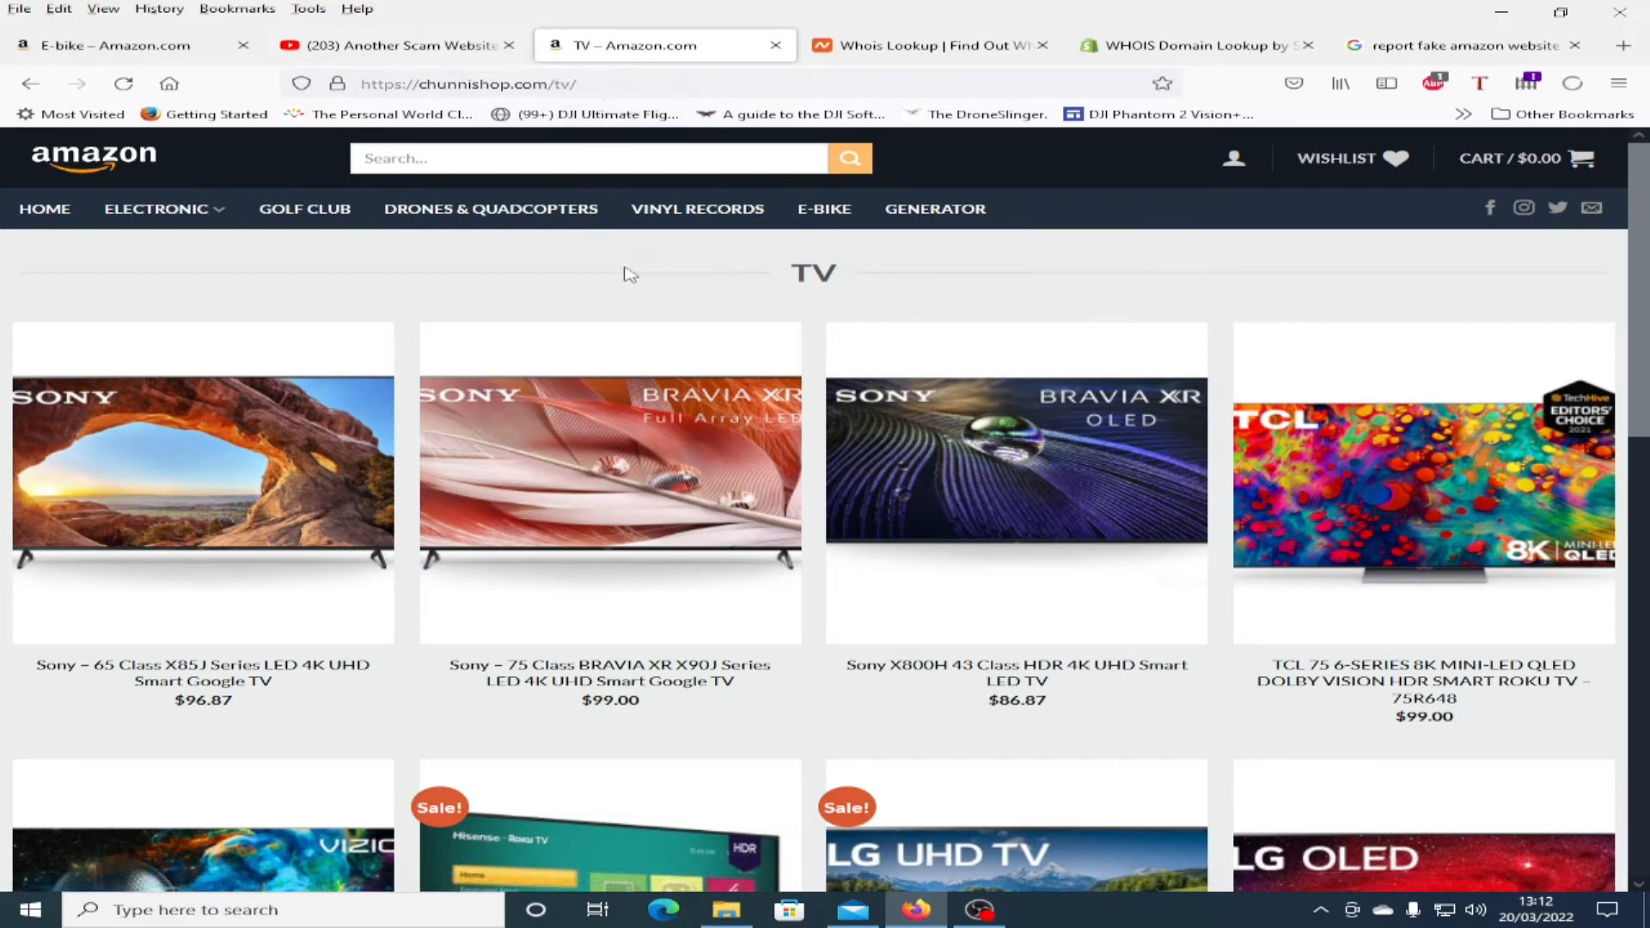
scroll("down", 3)
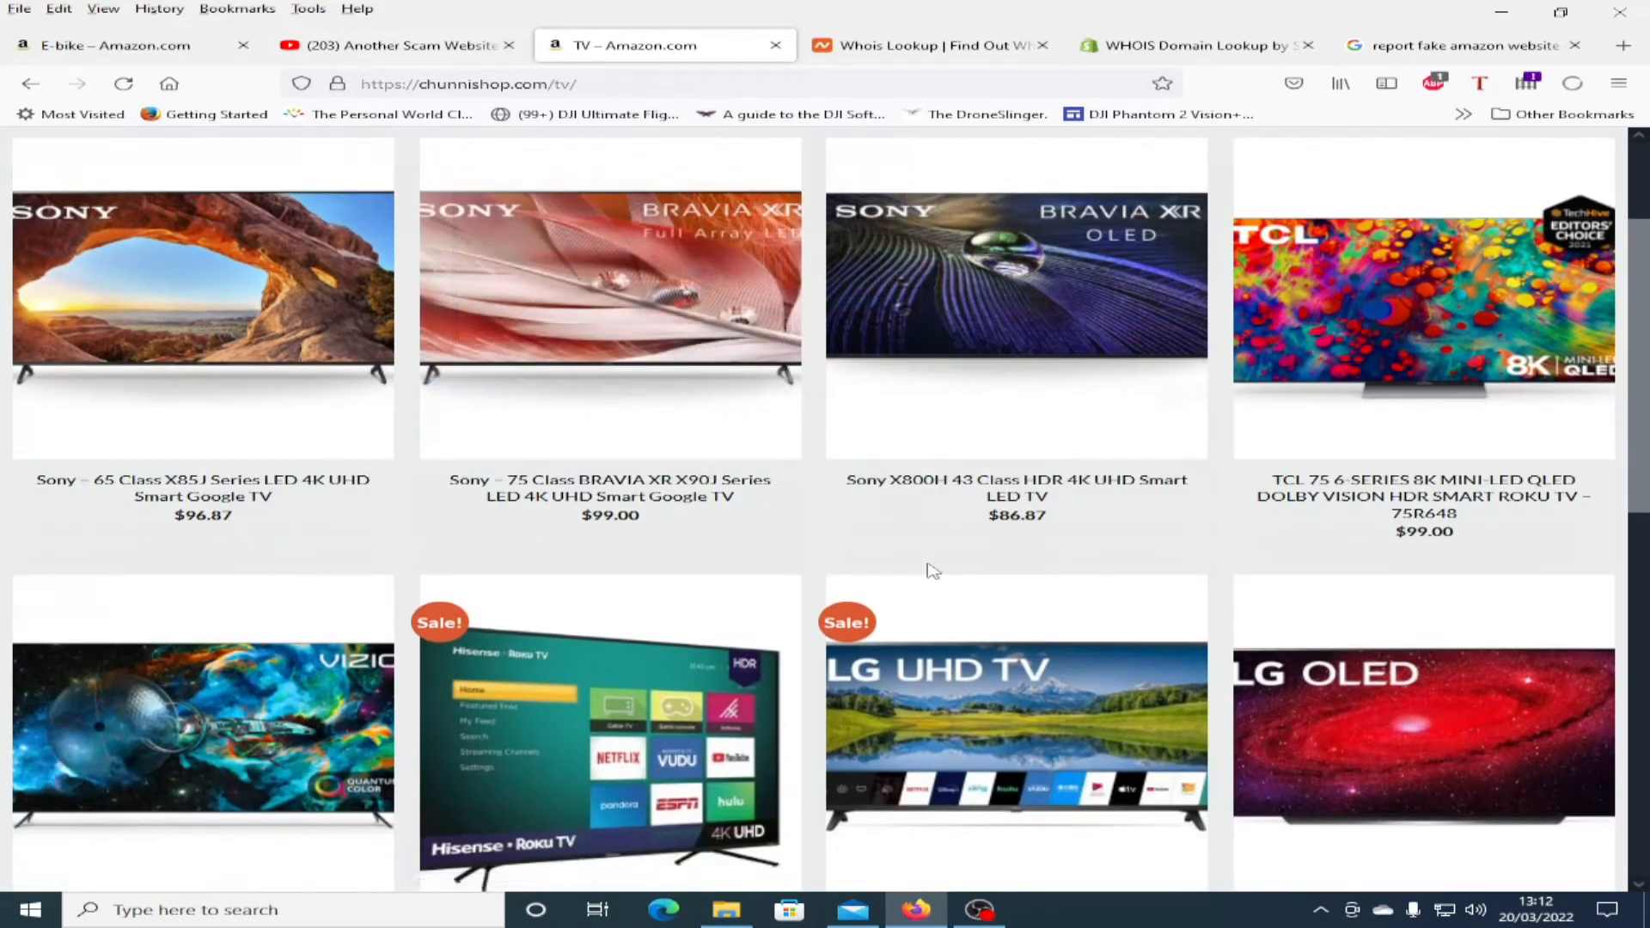
mouse_move(701, 580)
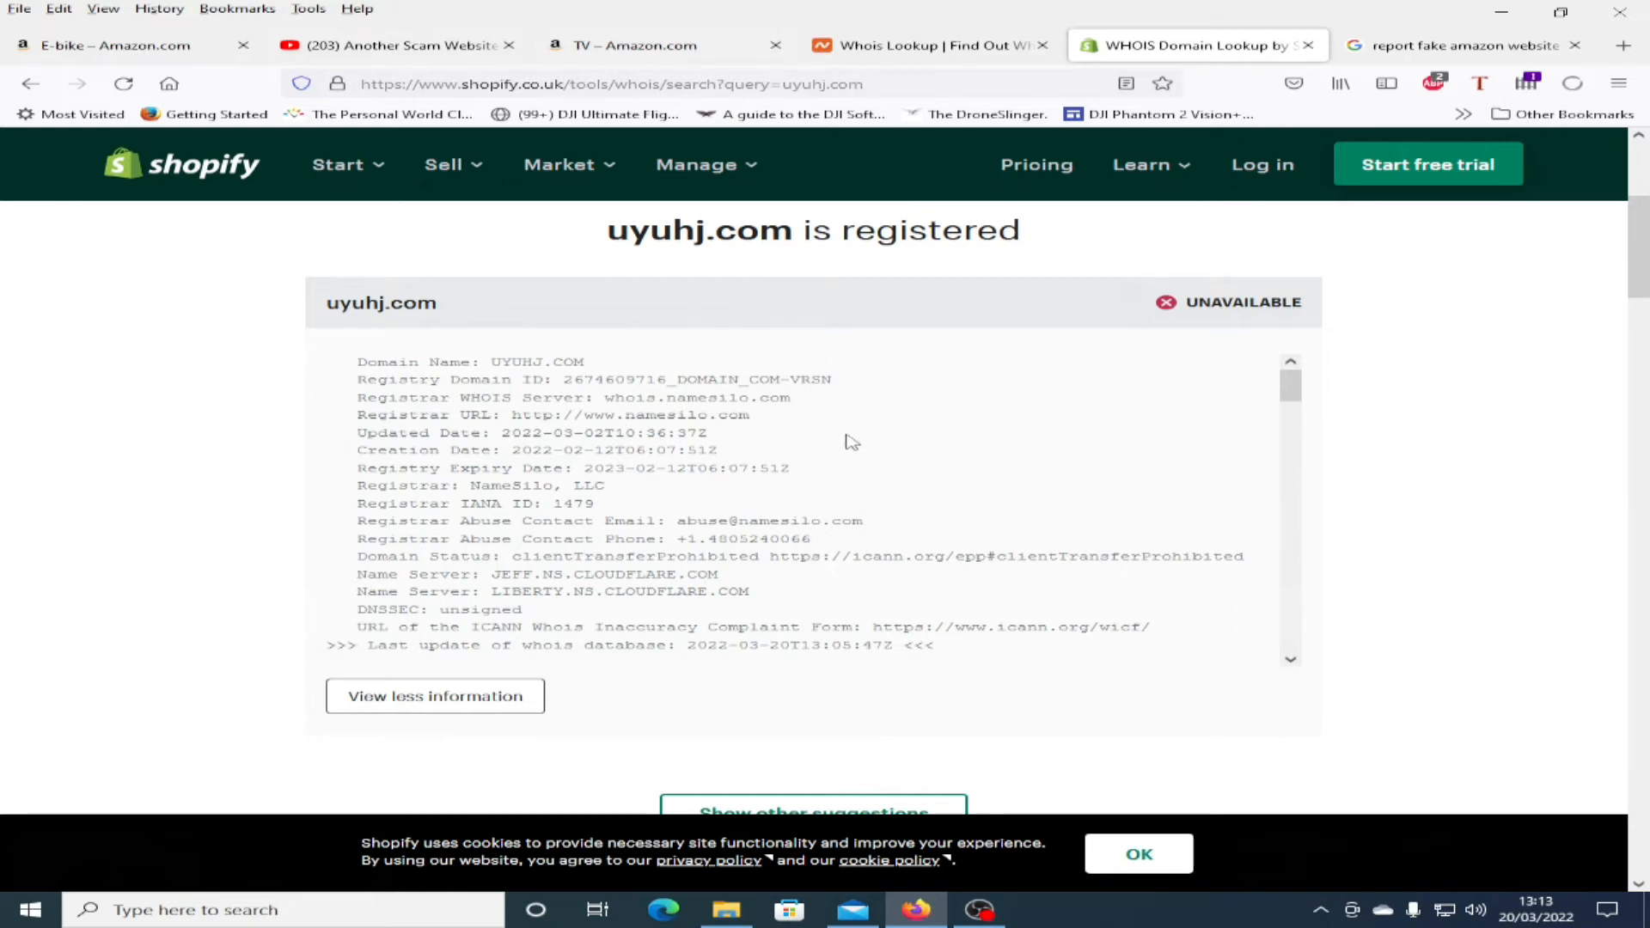
Step: Review the Shopify WHOIS results showing uyuhj.com registered February 2022 via NameSilo
scroll("down", 3)
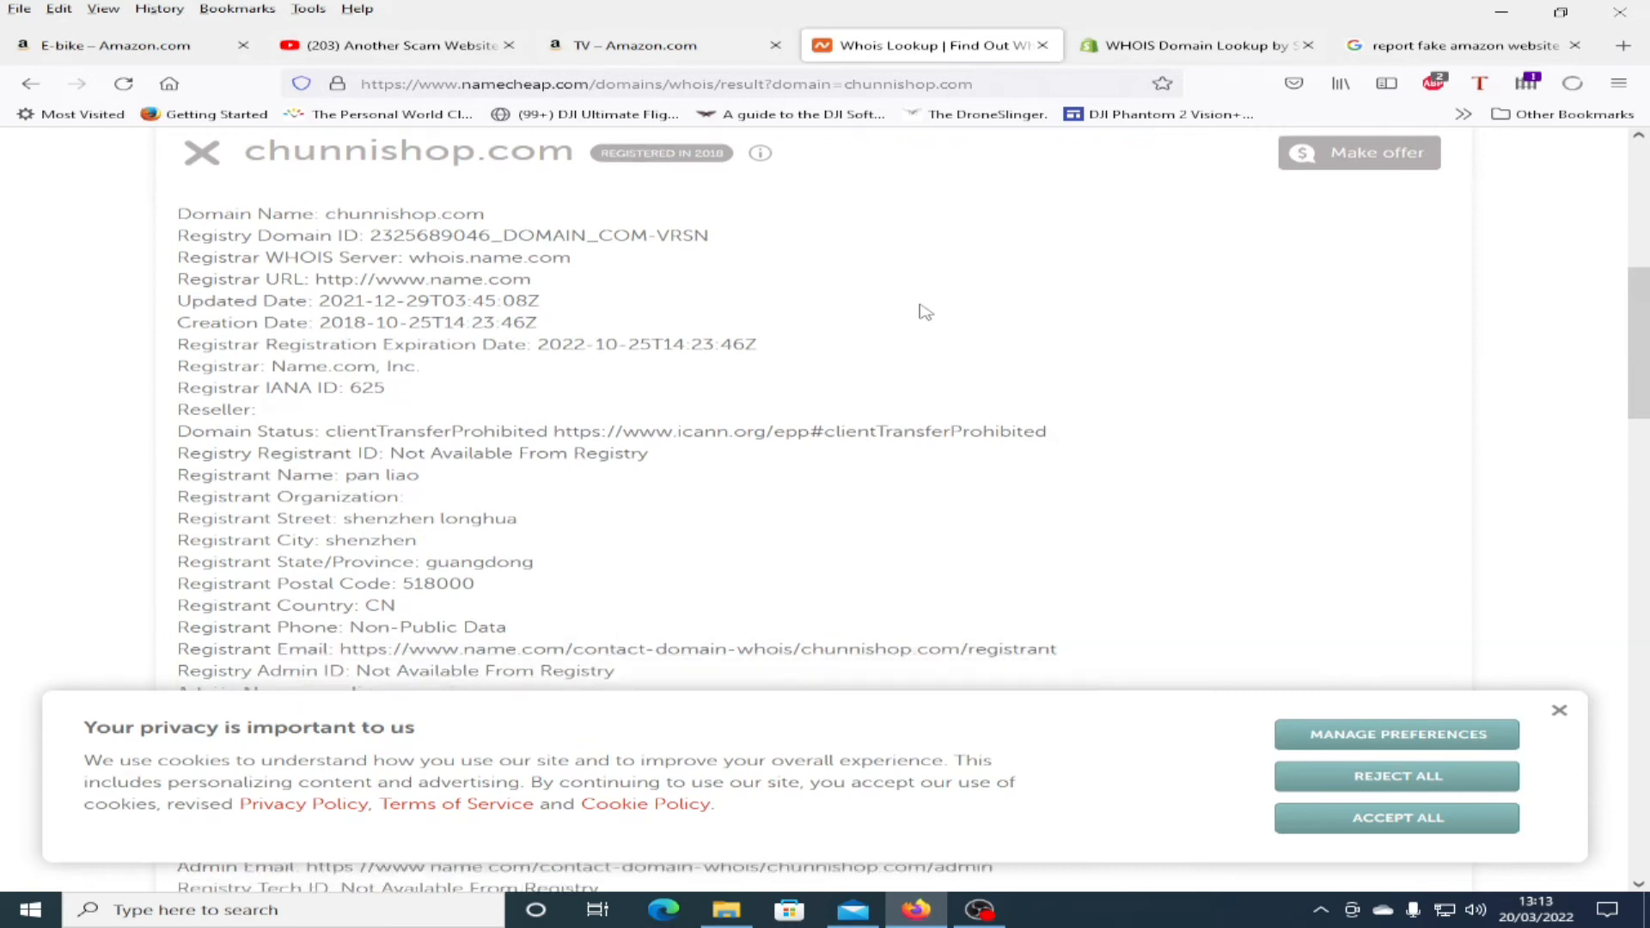
Step: Review the Namecheap Whois results dating chunnishop.com to 2018
scroll("down", 3)
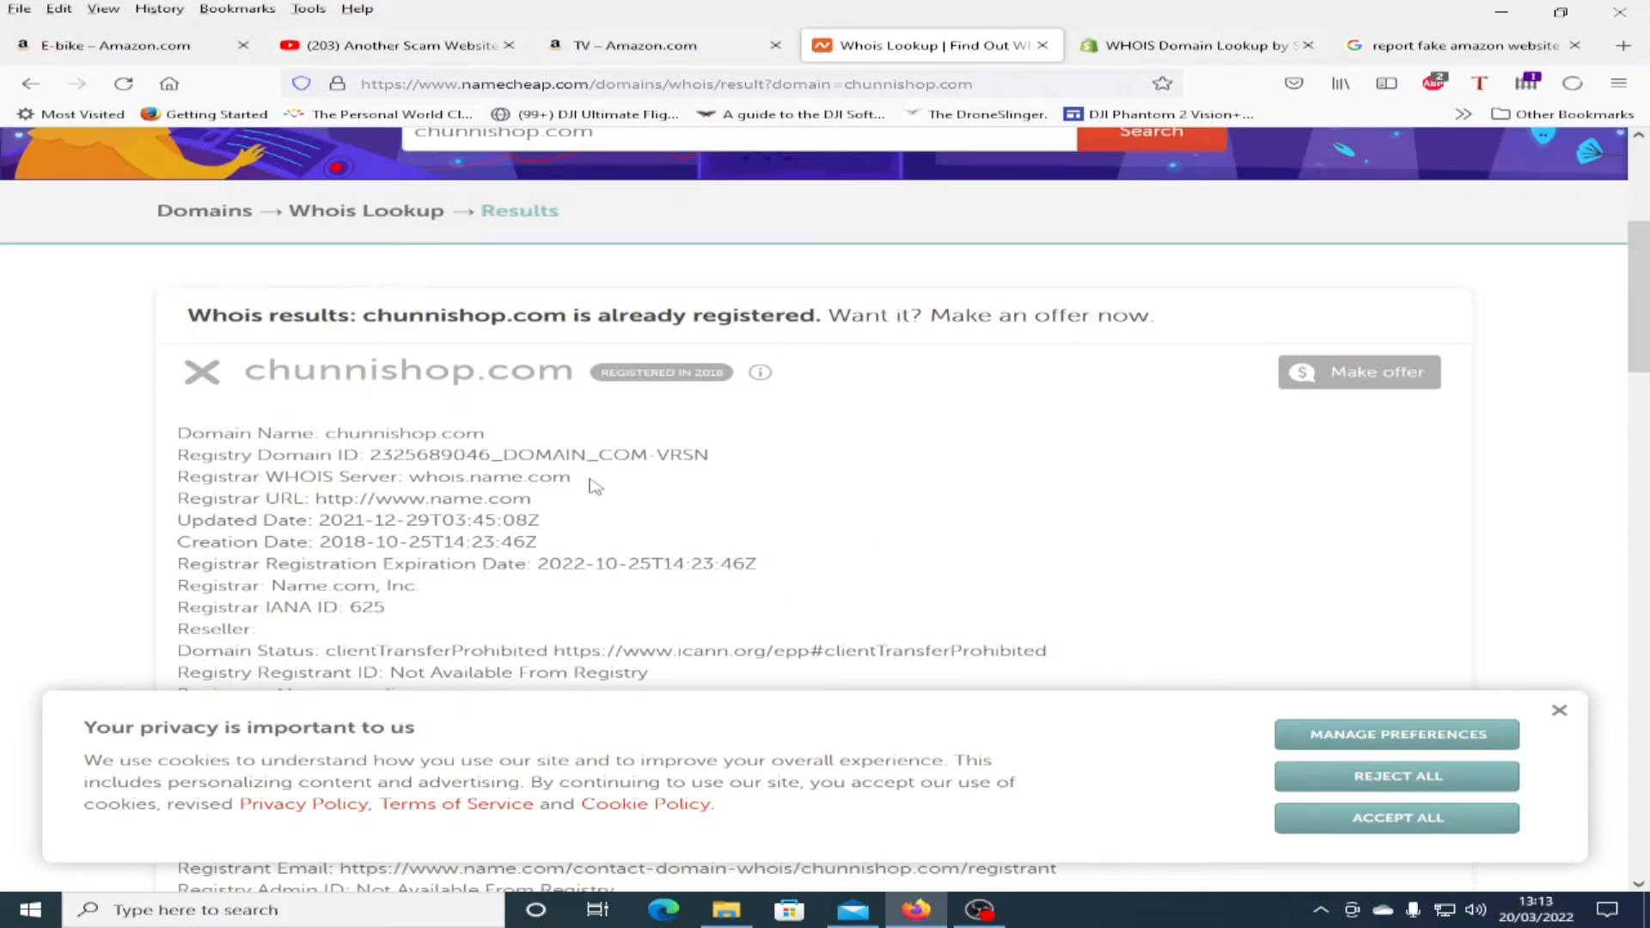
mouse_move(922, 458)
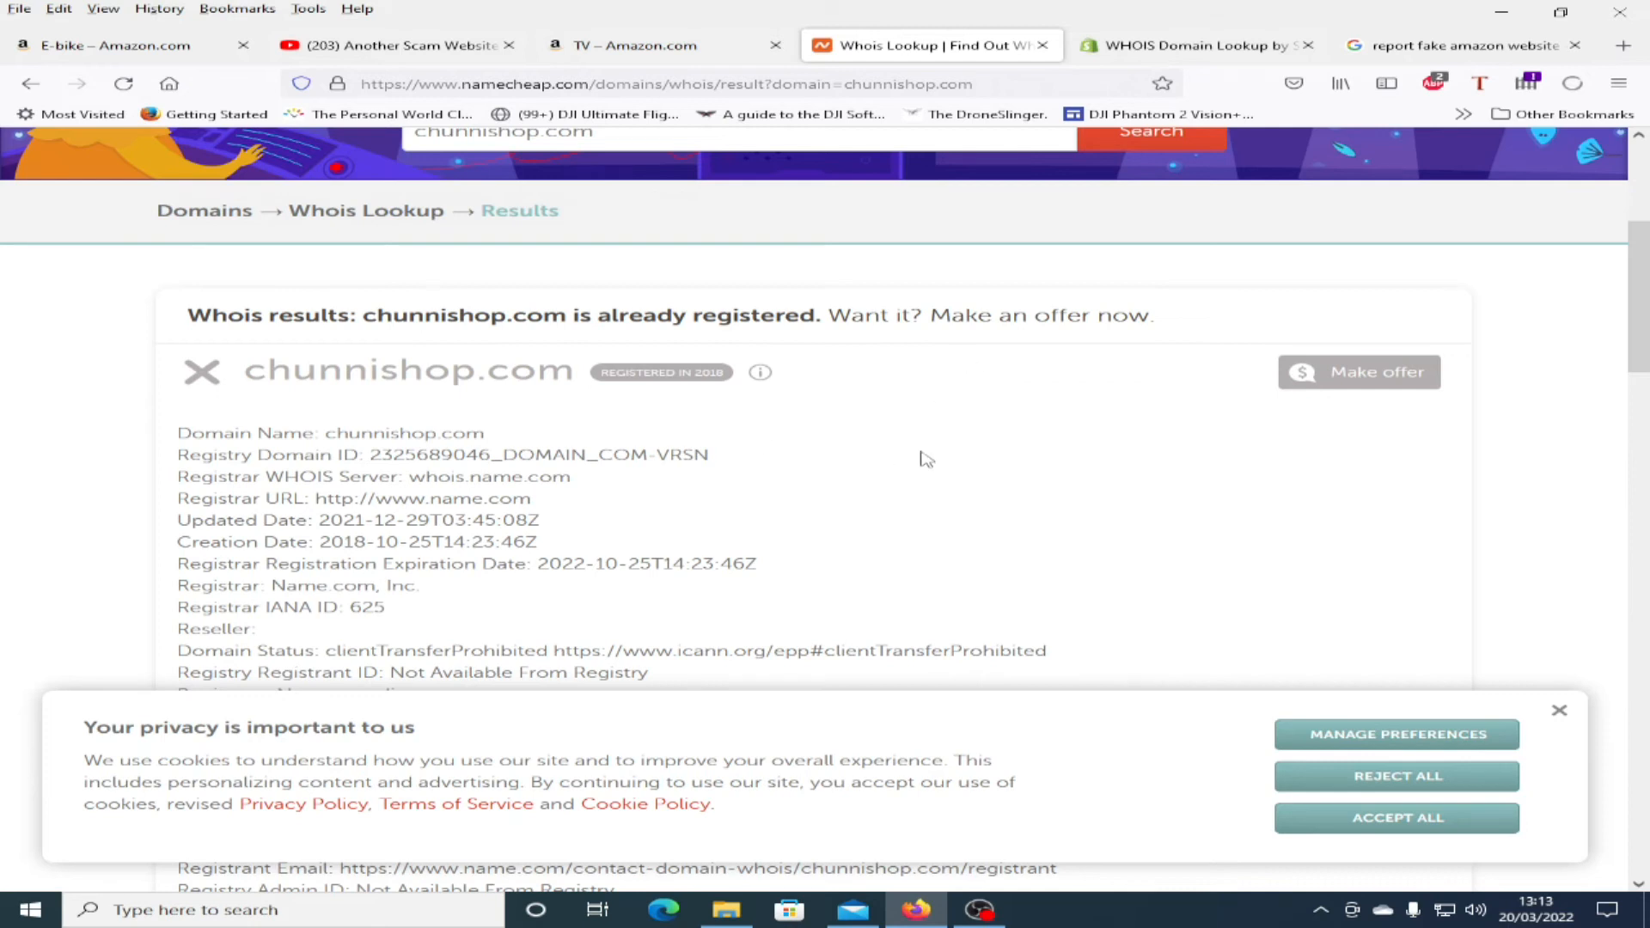
scroll("down", 3)
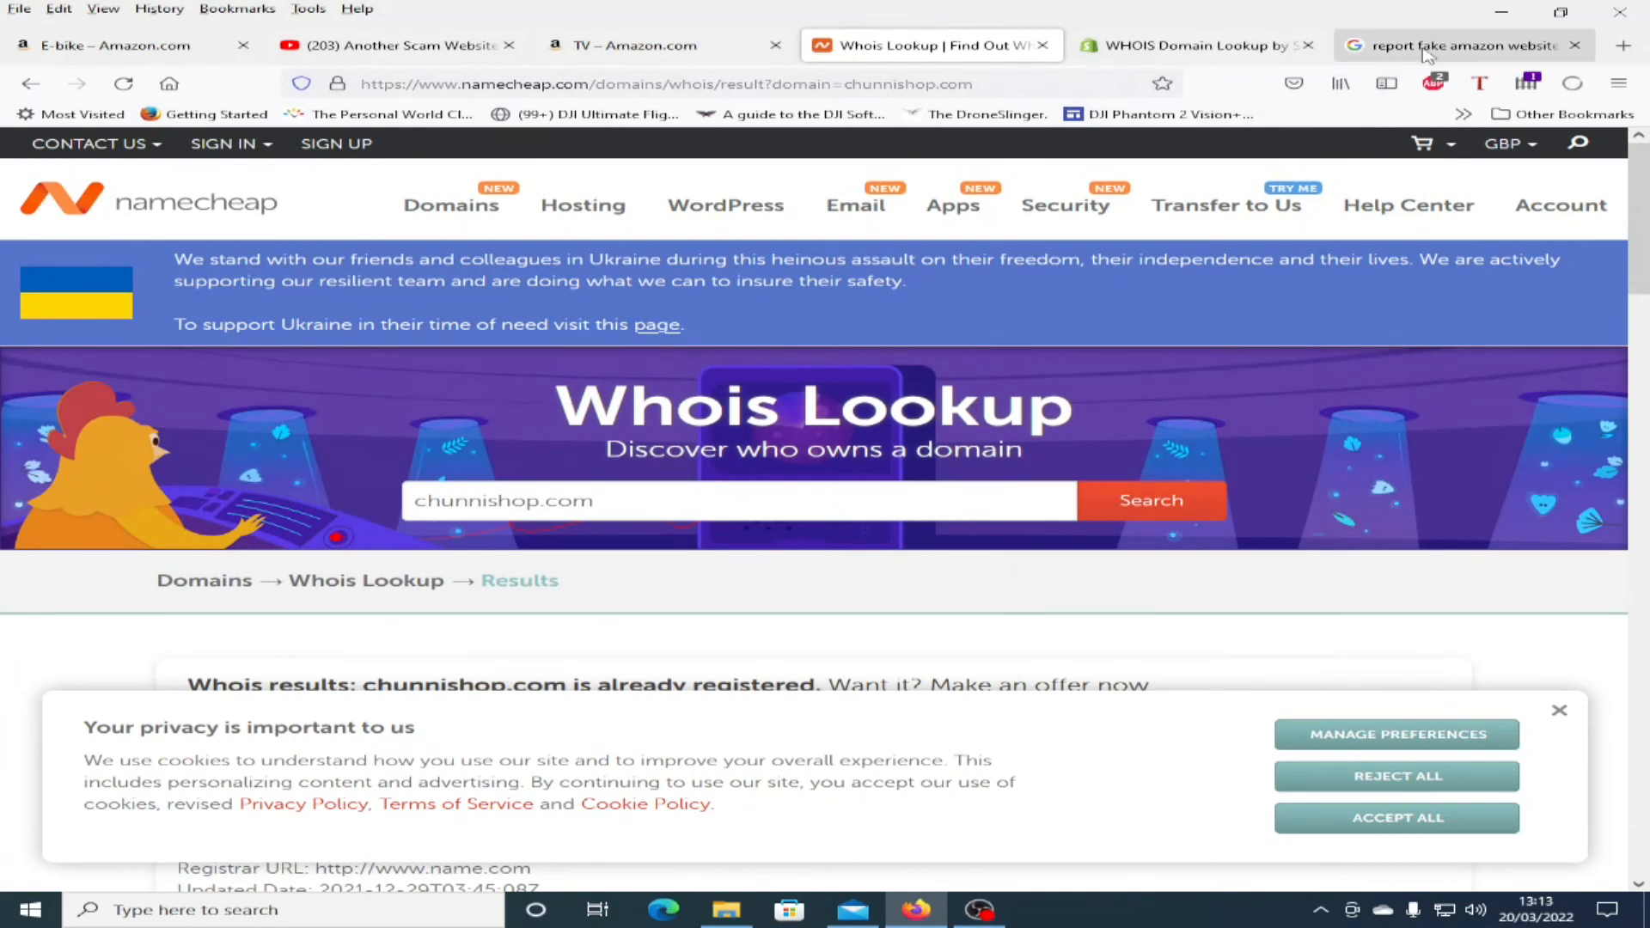
Step: View Google results on reporting fake Amazon sites, then the chunnishop.com e-bike page
left_click(1454, 44)
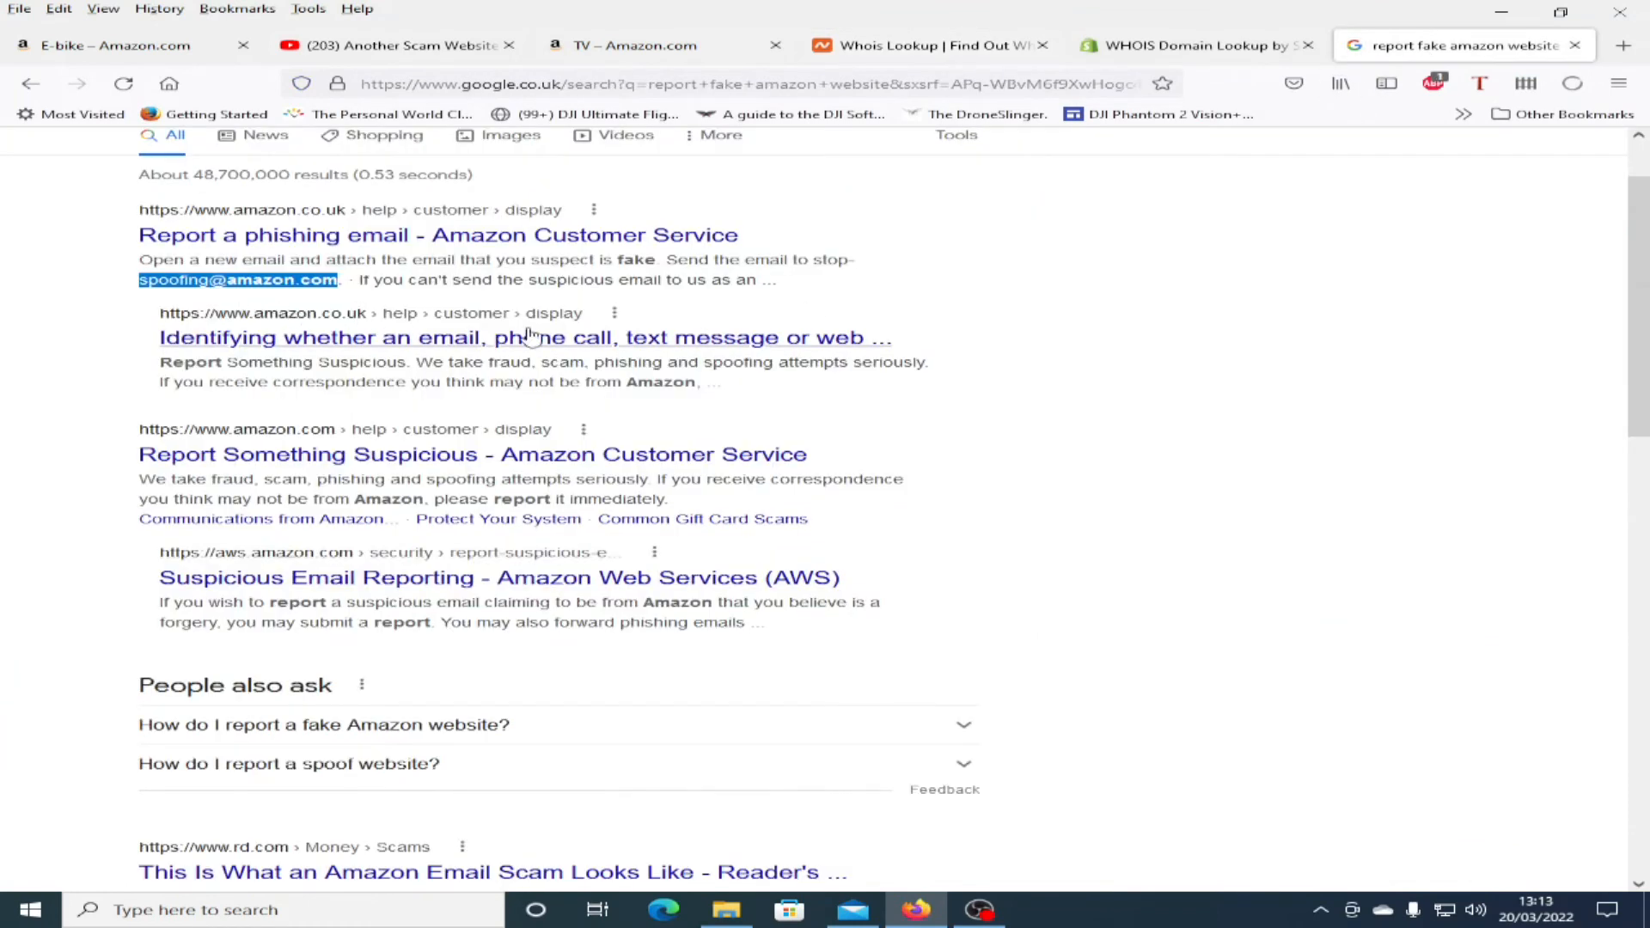
mouse_move(981, 272)
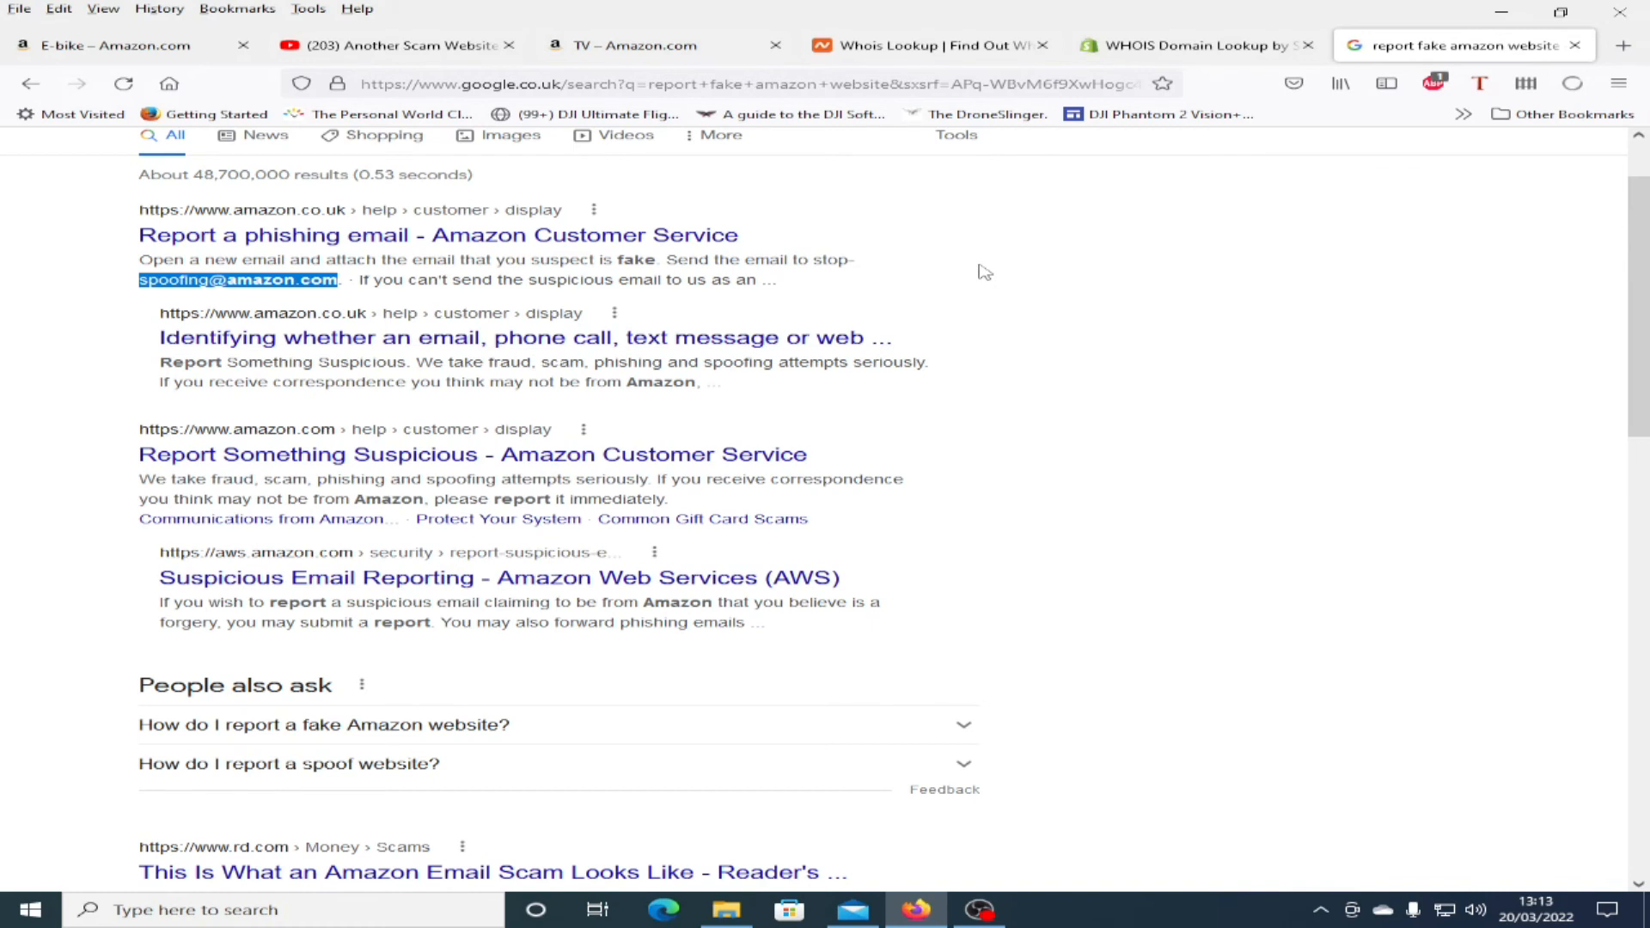
left_click(120, 45)
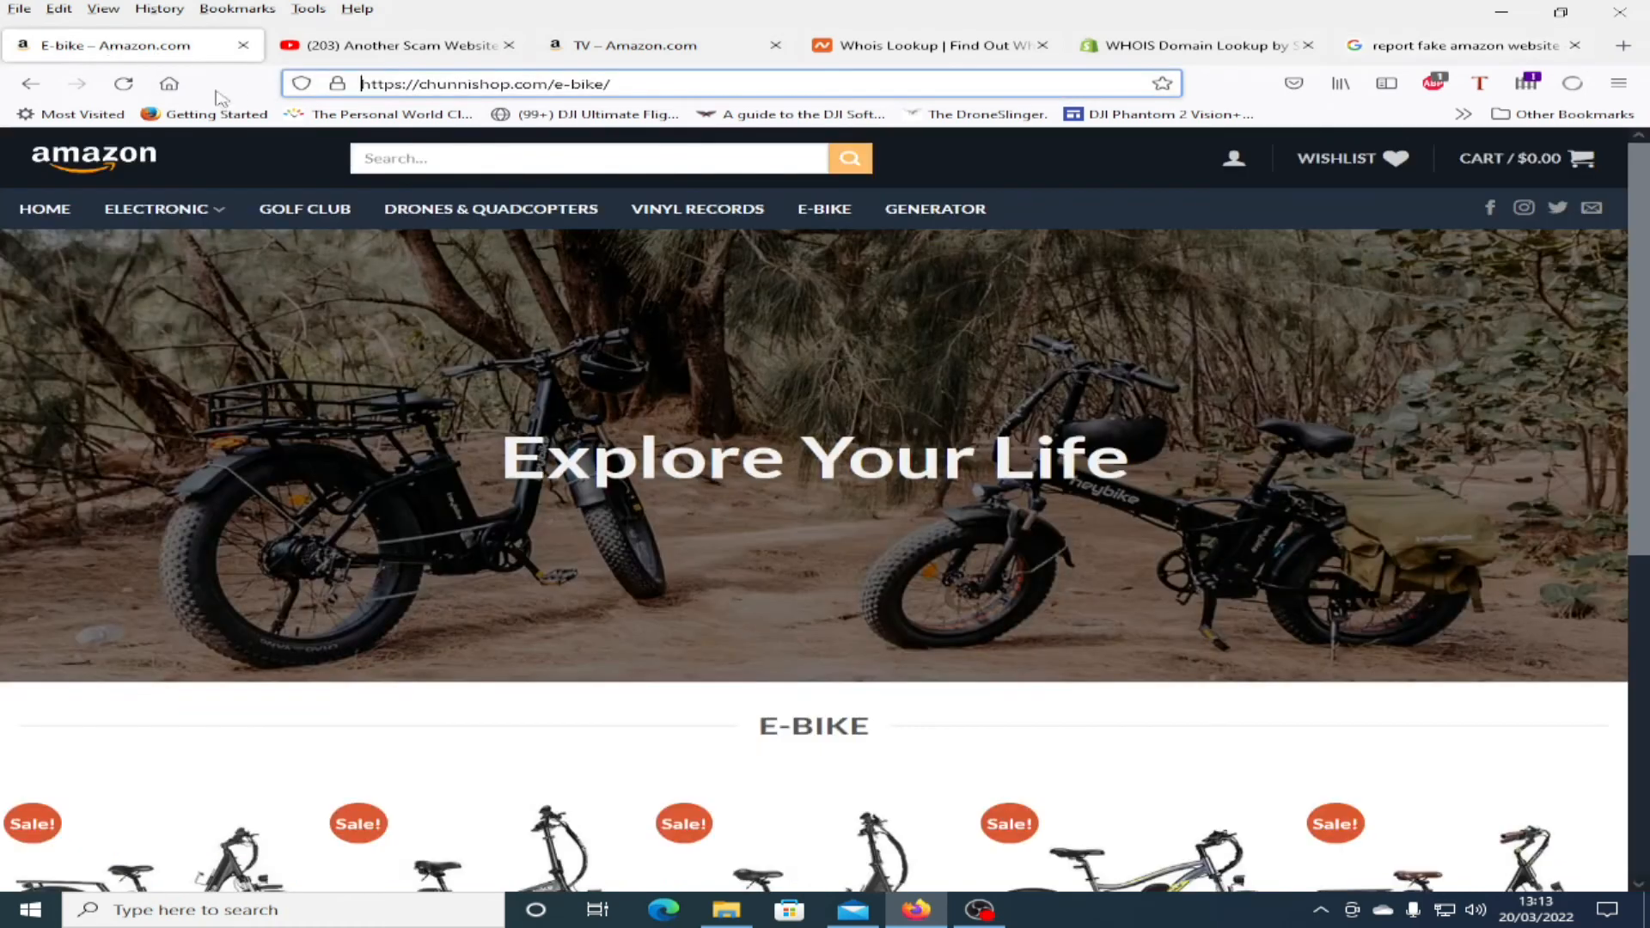
scroll("down", 3)
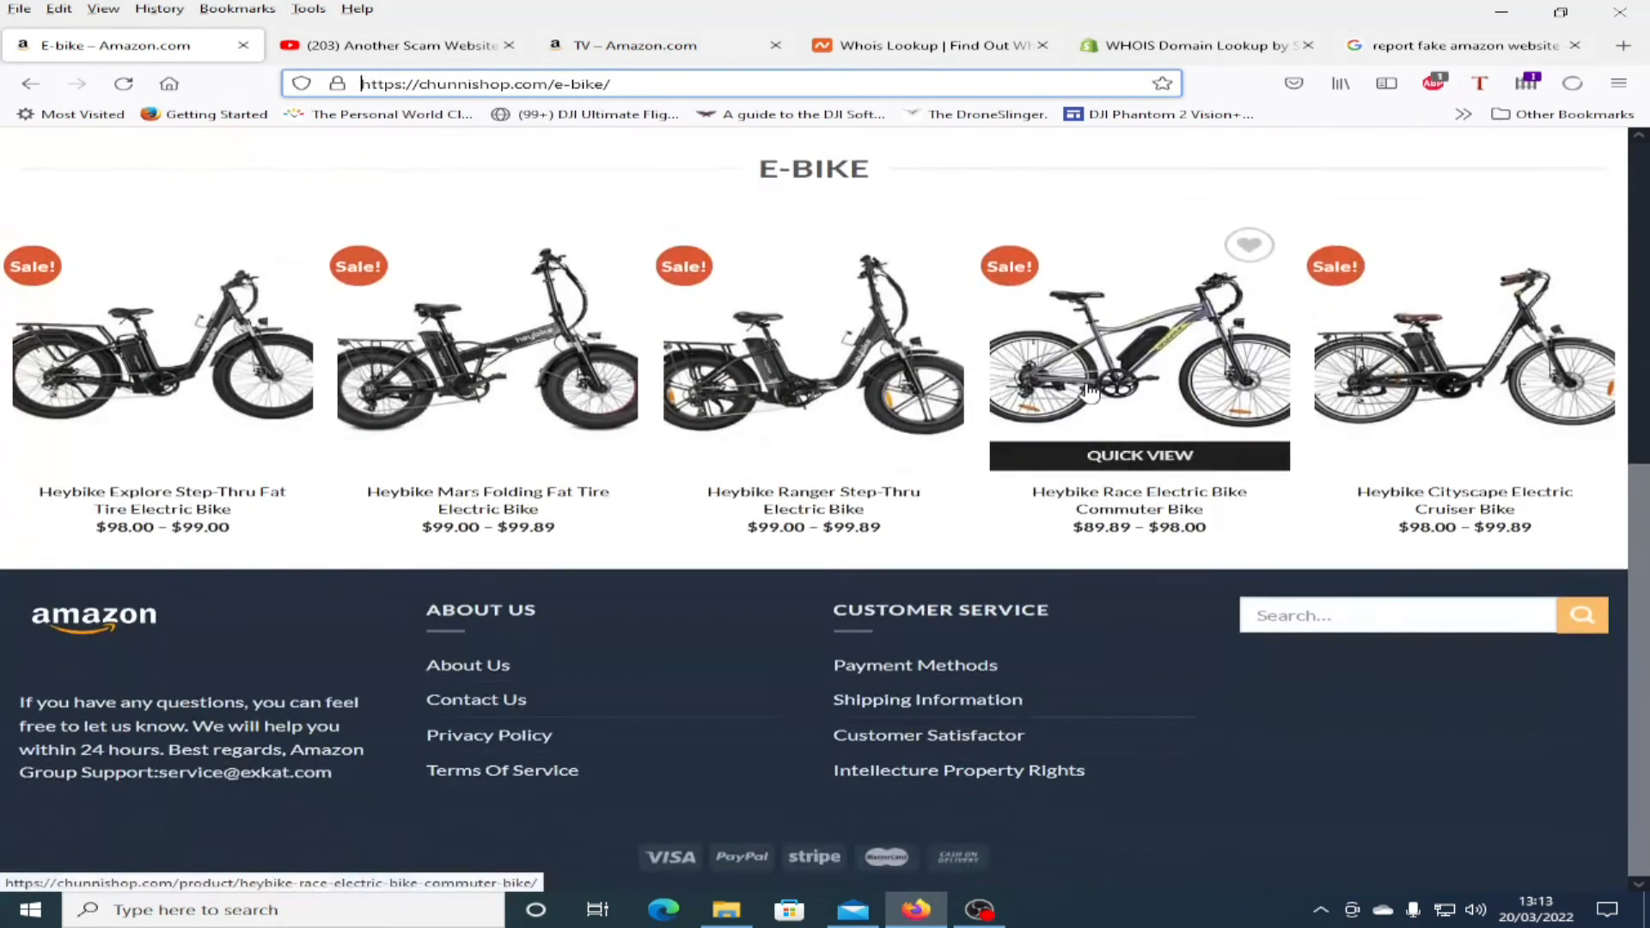
scroll("up", 3)
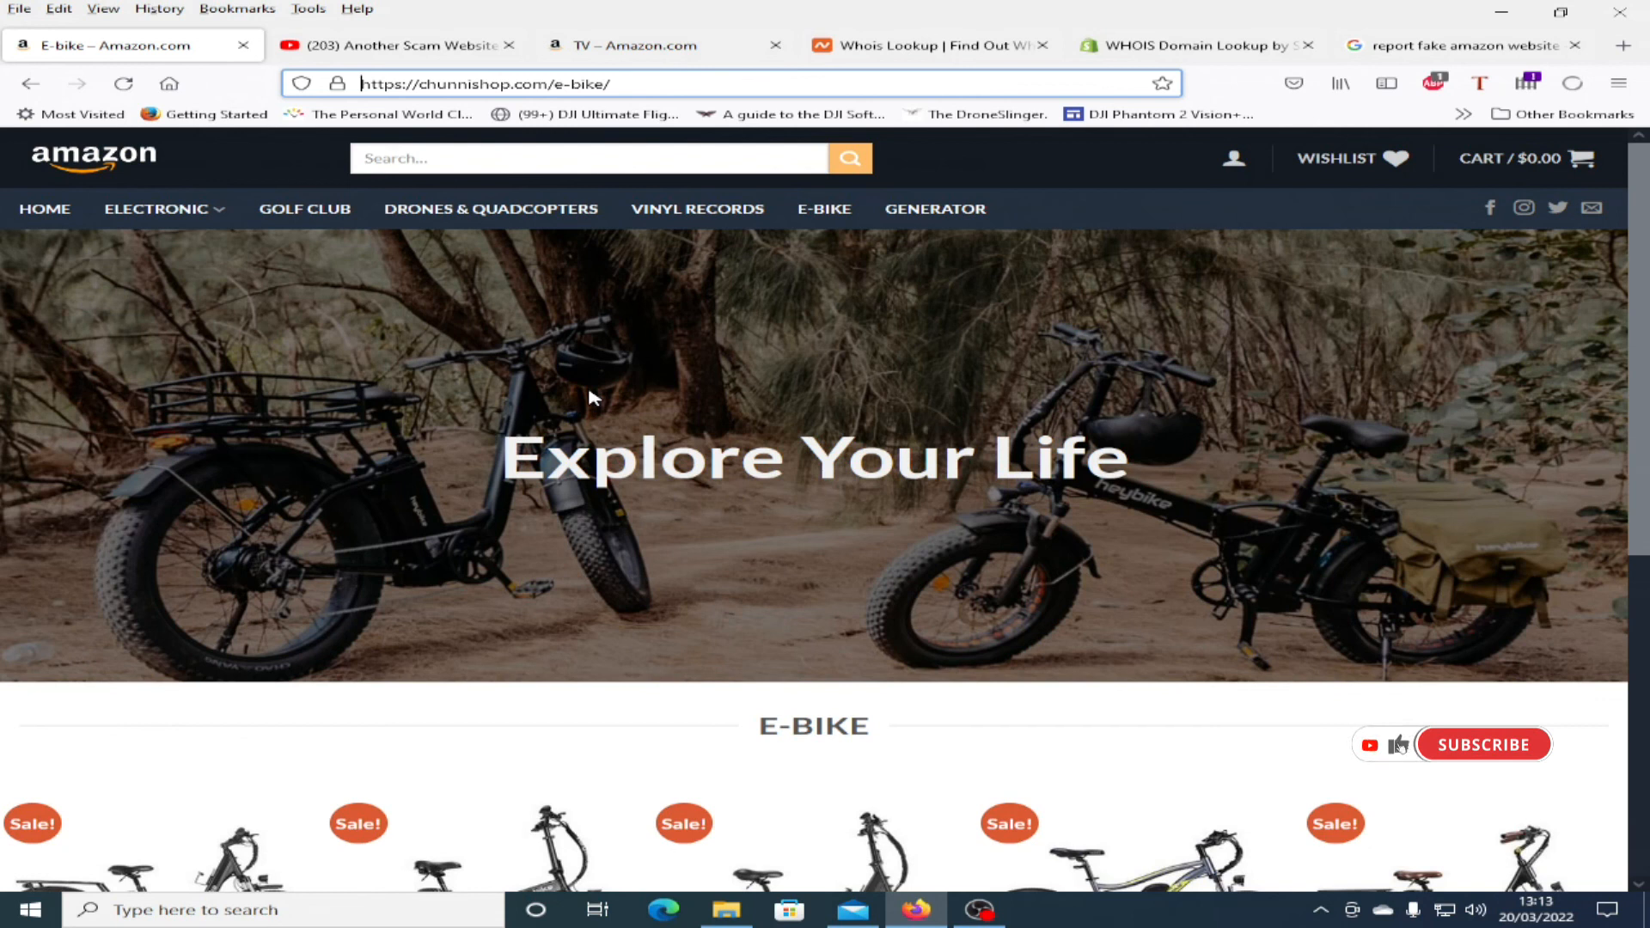
left_click(1483, 744)
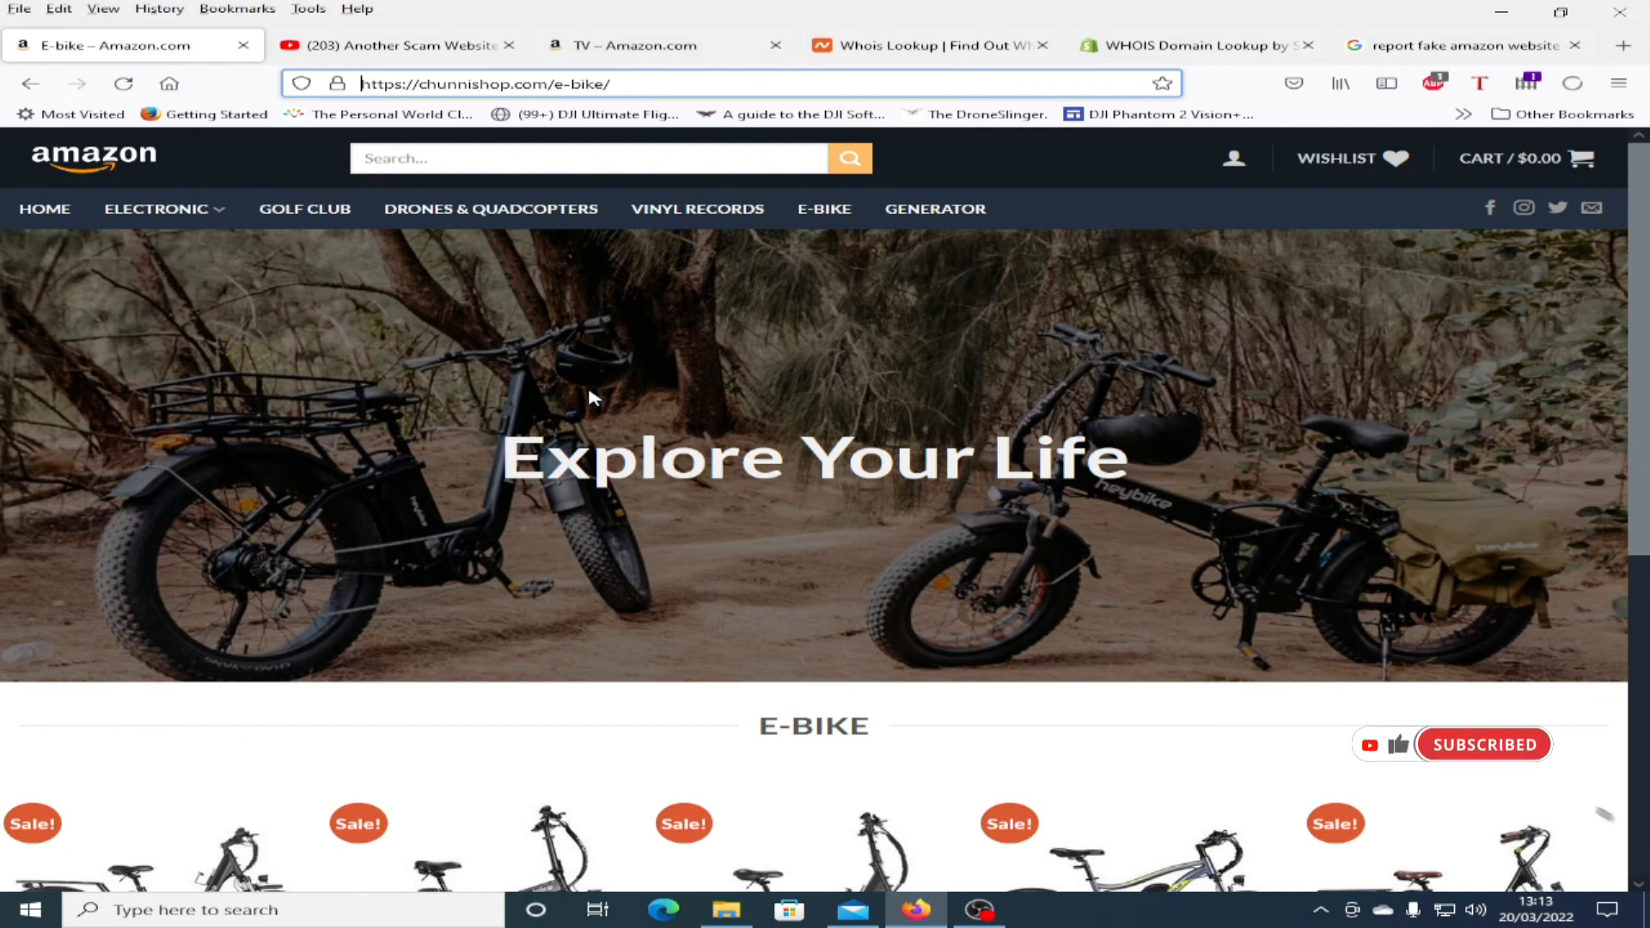